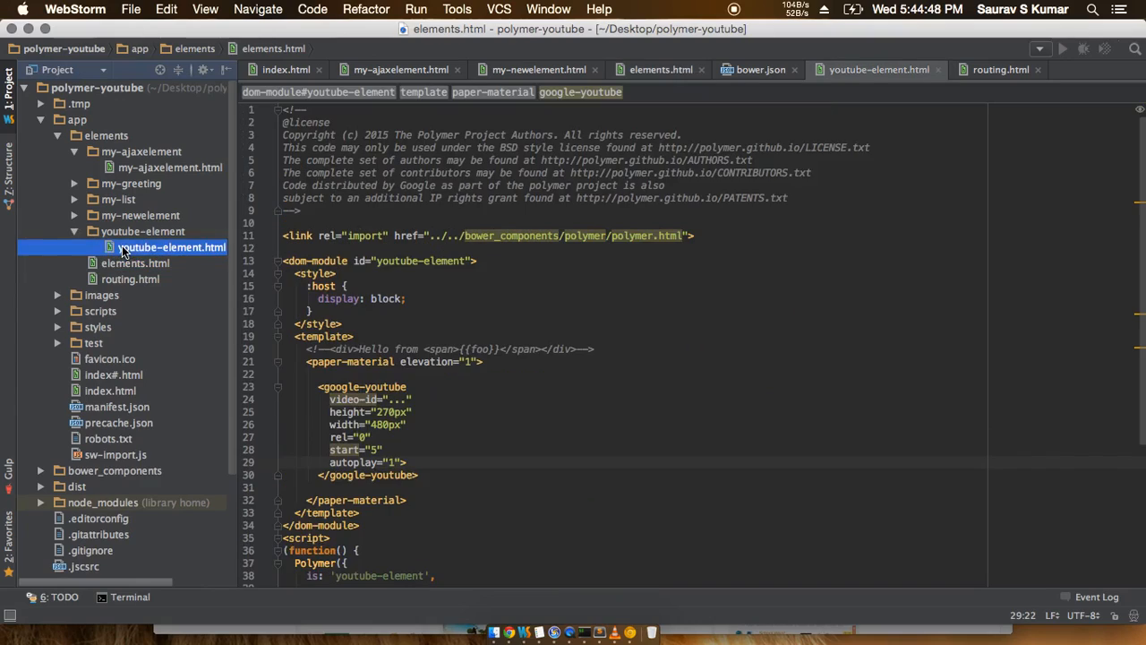
Step: In elements.html, add a <link rel="import"> line pointing into ../bower_components/ under Google Web Components
{"action": "left_click", "coordinate": [134, 262]}
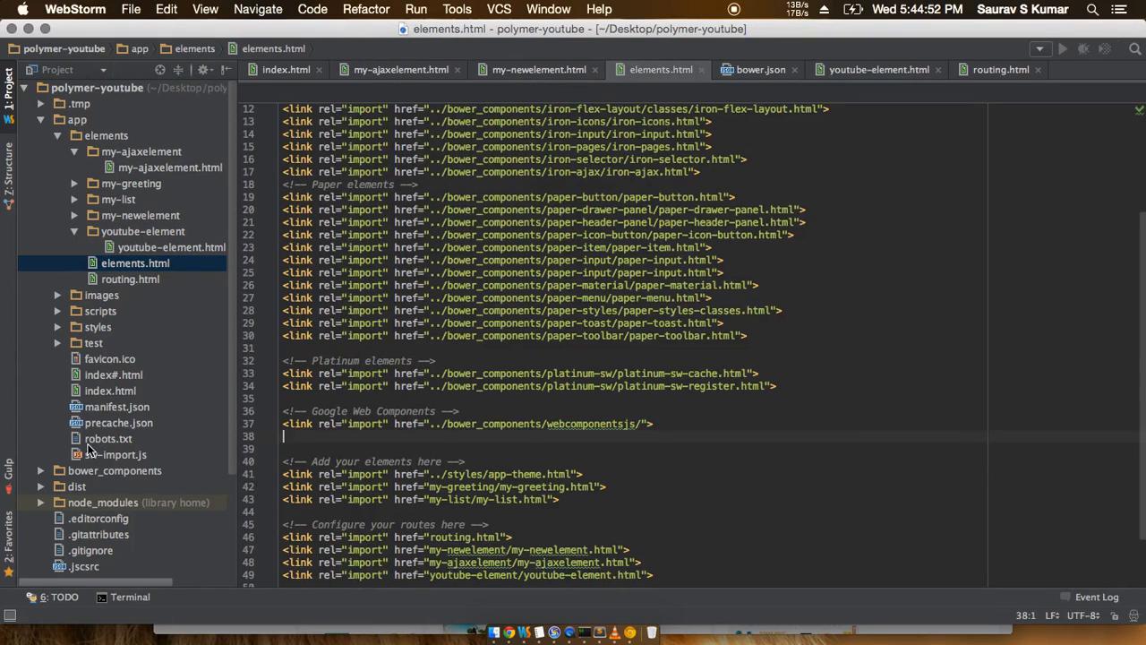
{"action": "scroll", "scroll_direction": "down", "scroll_amount": 3}
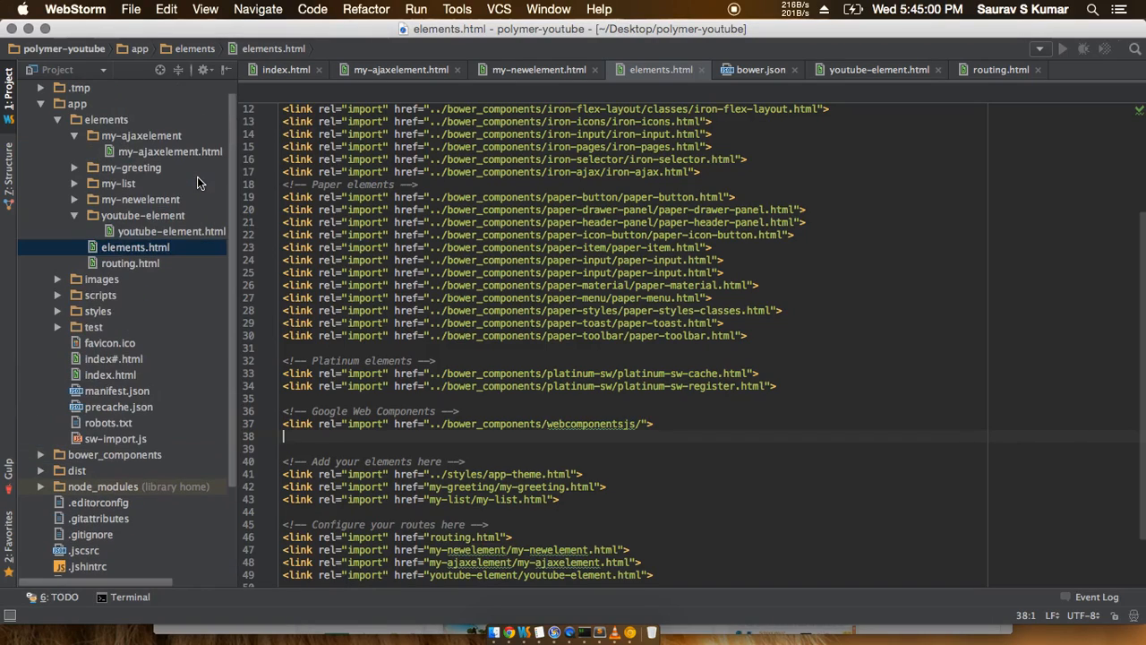
{"action": "type", "text": "<"}
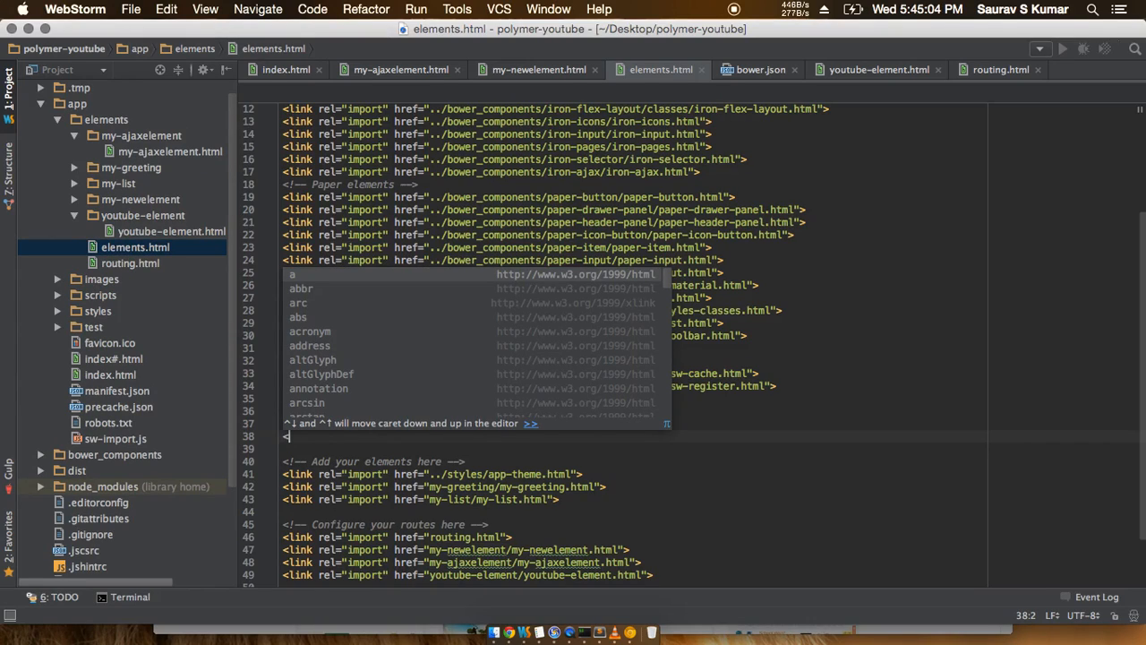
{"action": "type", "text": "link"}
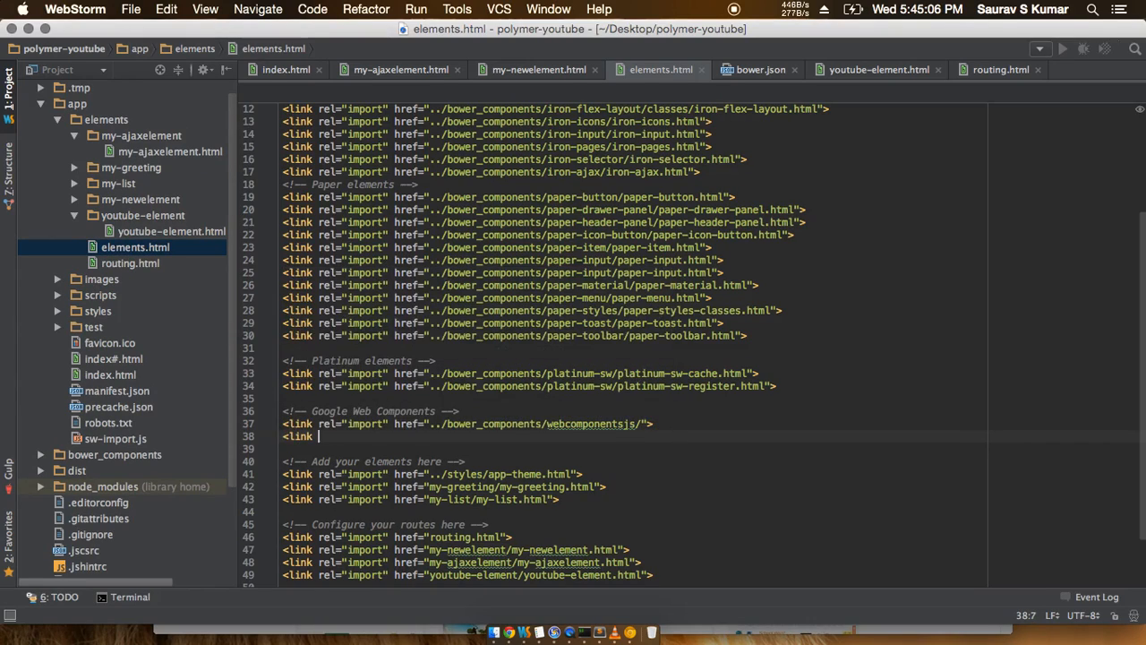
{"action": "type", "text": "rel=\"import\" href=\"../"}
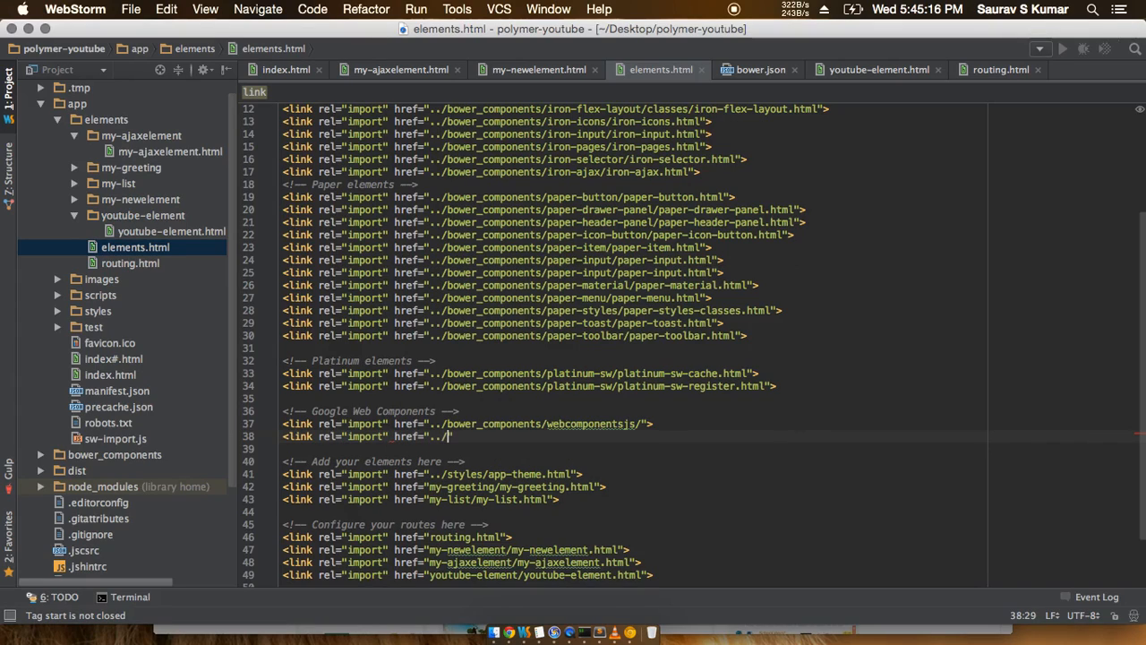
{"action": "type", "text": "bower_components/"}
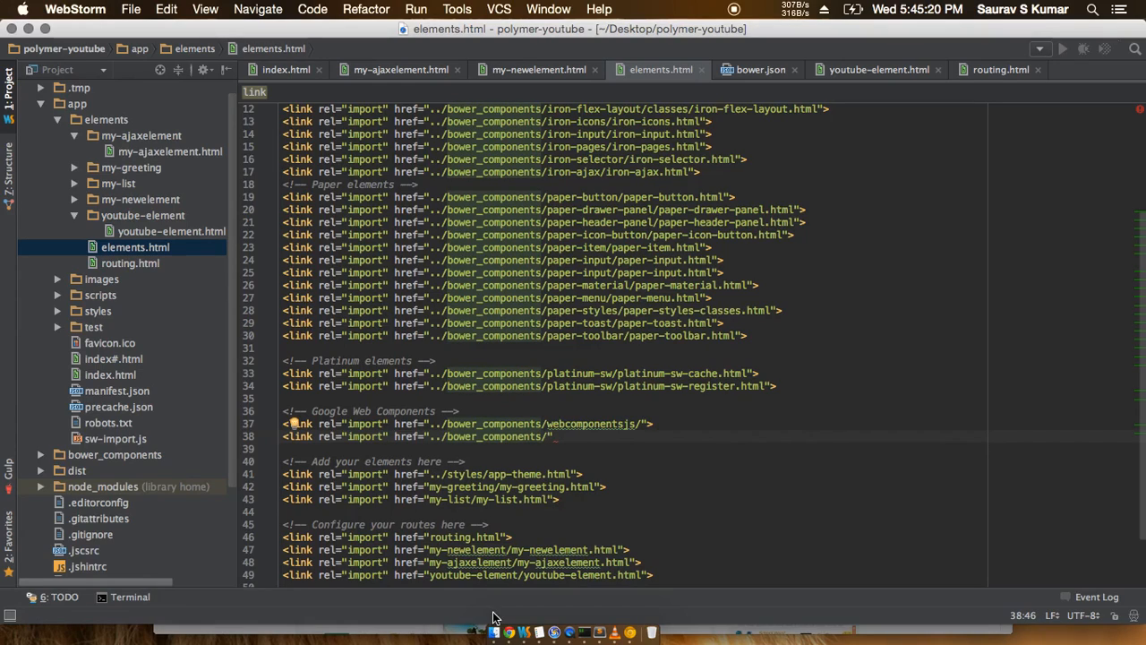
Step: Check the google-youtube catalog entry, go back to the Google Web Components list, return to WebStorm
{"action": "left_click", "coordinate": [501, 627]}
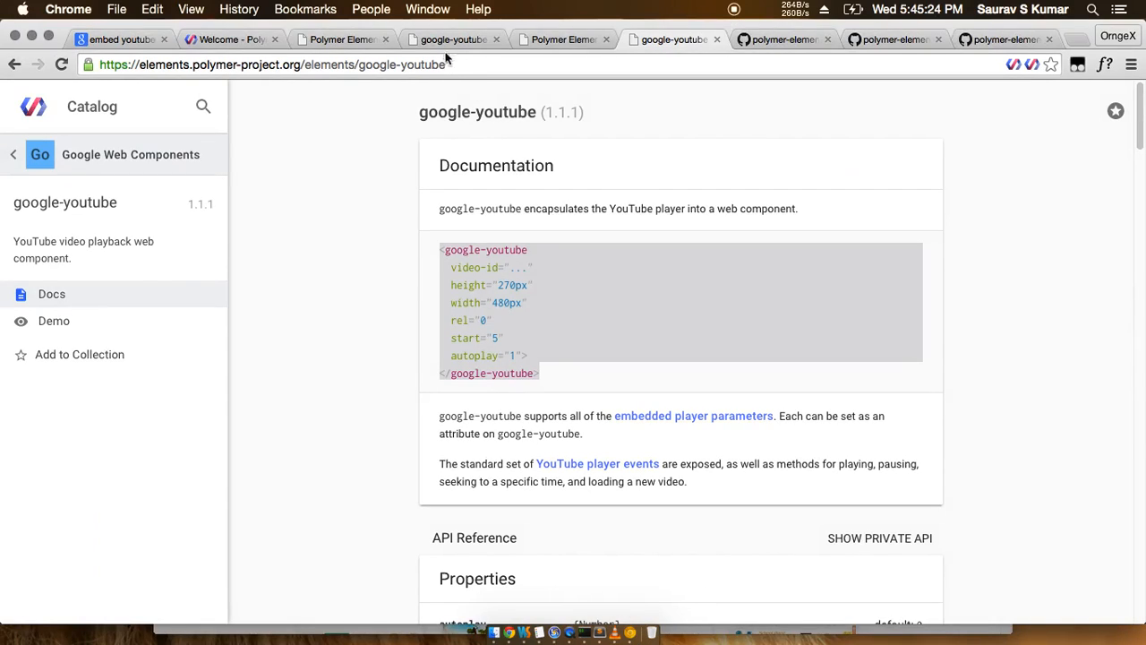
{"action": "left_click", "coordinate": [13, 68]}
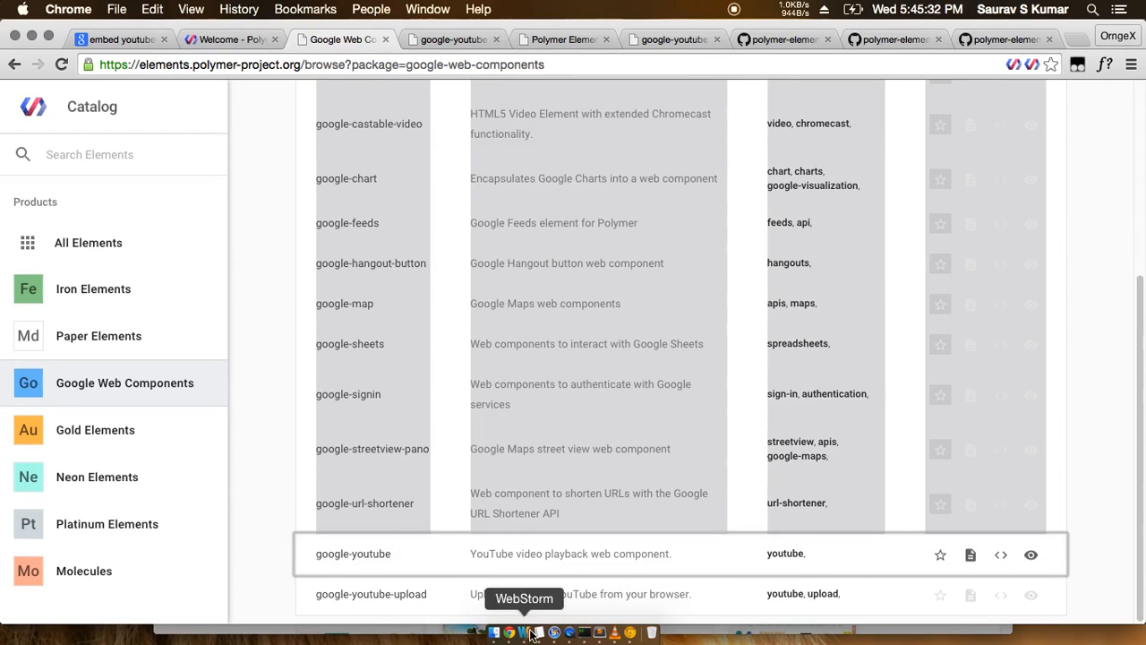
{"action": "left_click", "coordinate": [525, 629]}
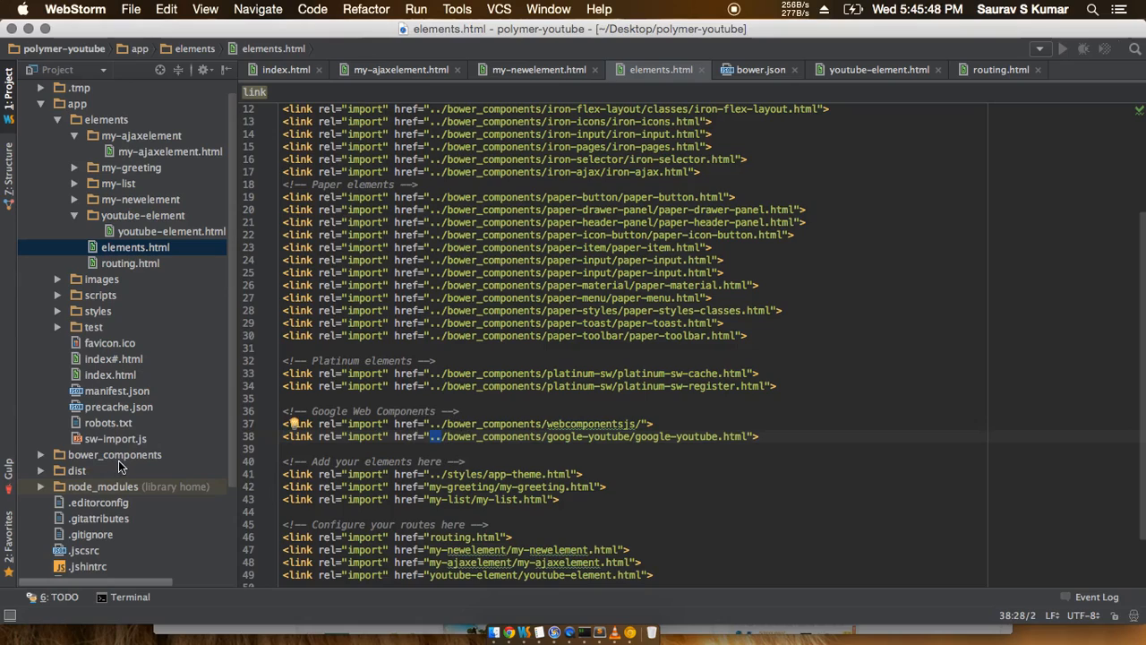
Step: Browse bower_components/google-youtube's index.html and google-youtube.html, then return to youtube-element.html
{"action": "left_click", "coordinate": [115, 455]}
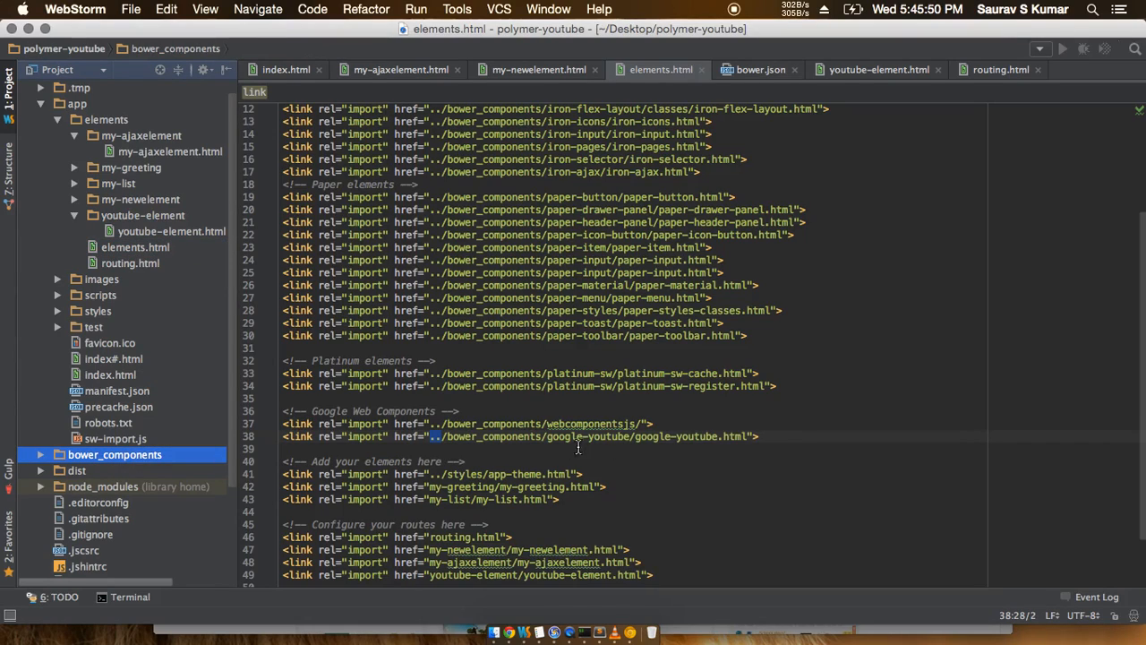
{"action": "left_click", "coordinate": [42, 455]}
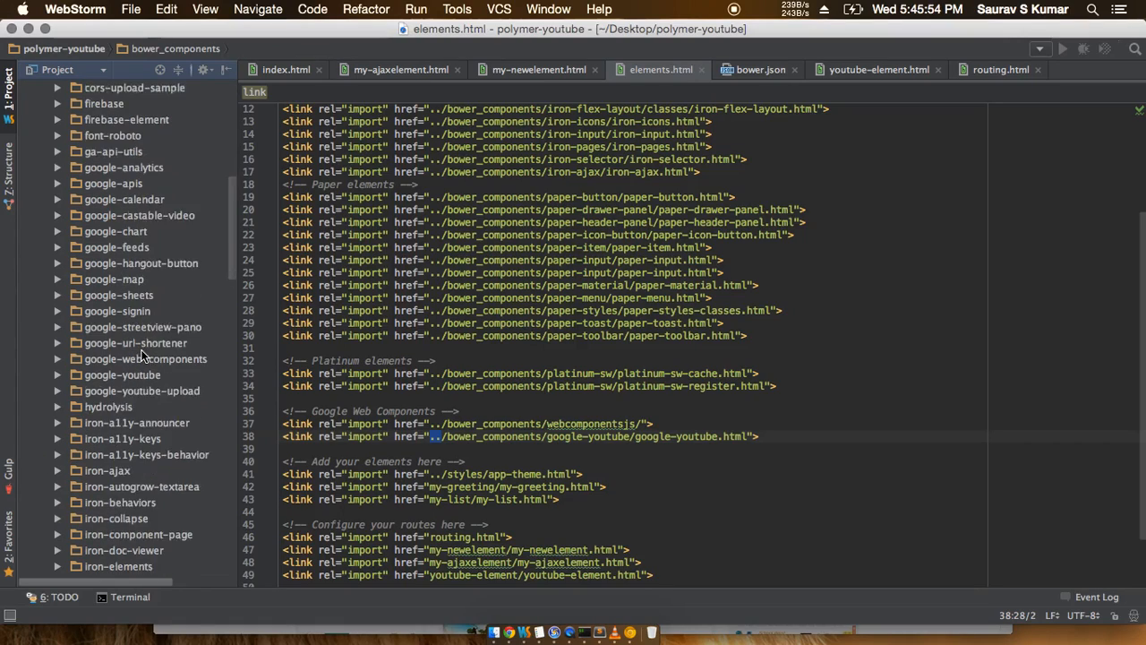
{"action": "left_click", "coordinate": [122, 263]}
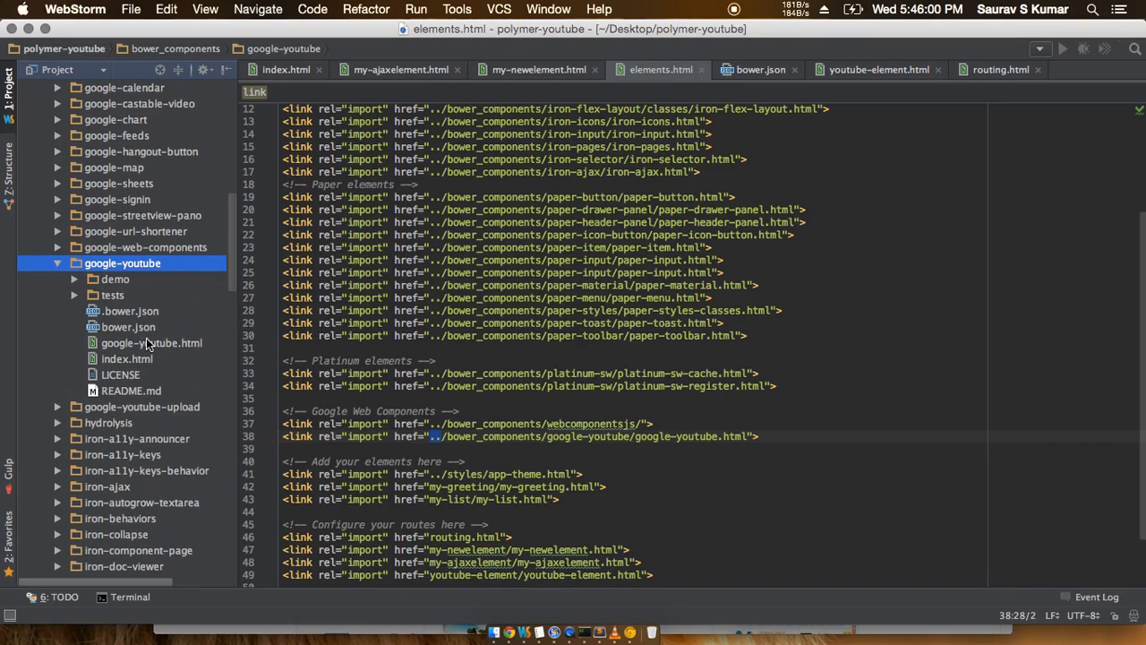
{"action": "double_click", "coordinate": [127, 358]}
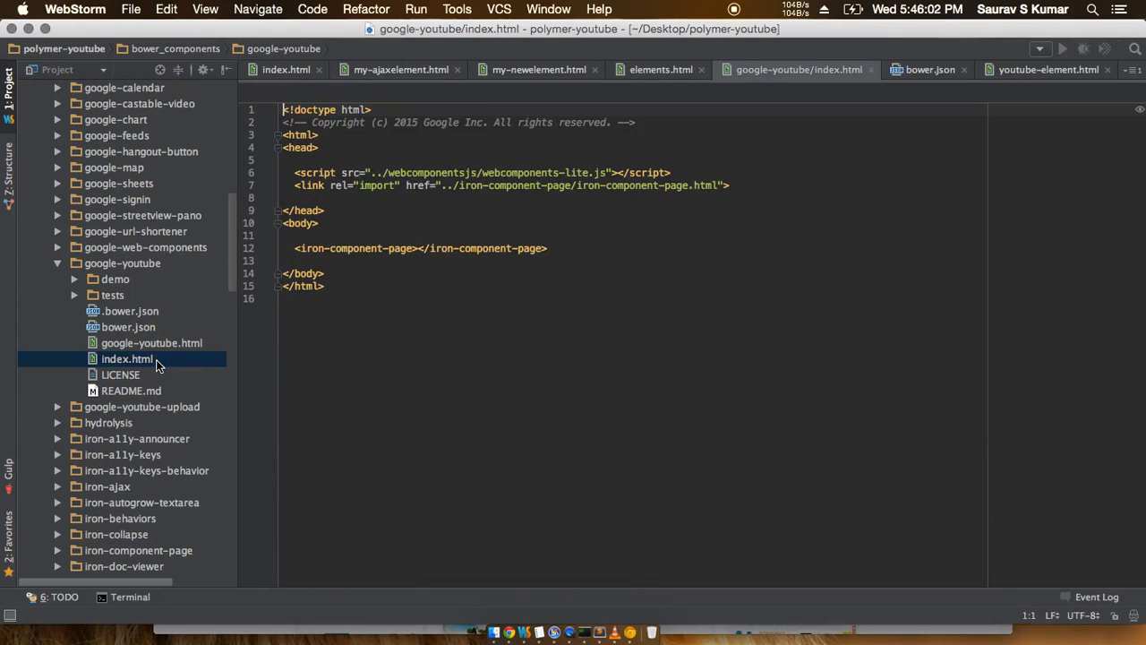
{"action": "double_click", "coordinate": [150, 342]}
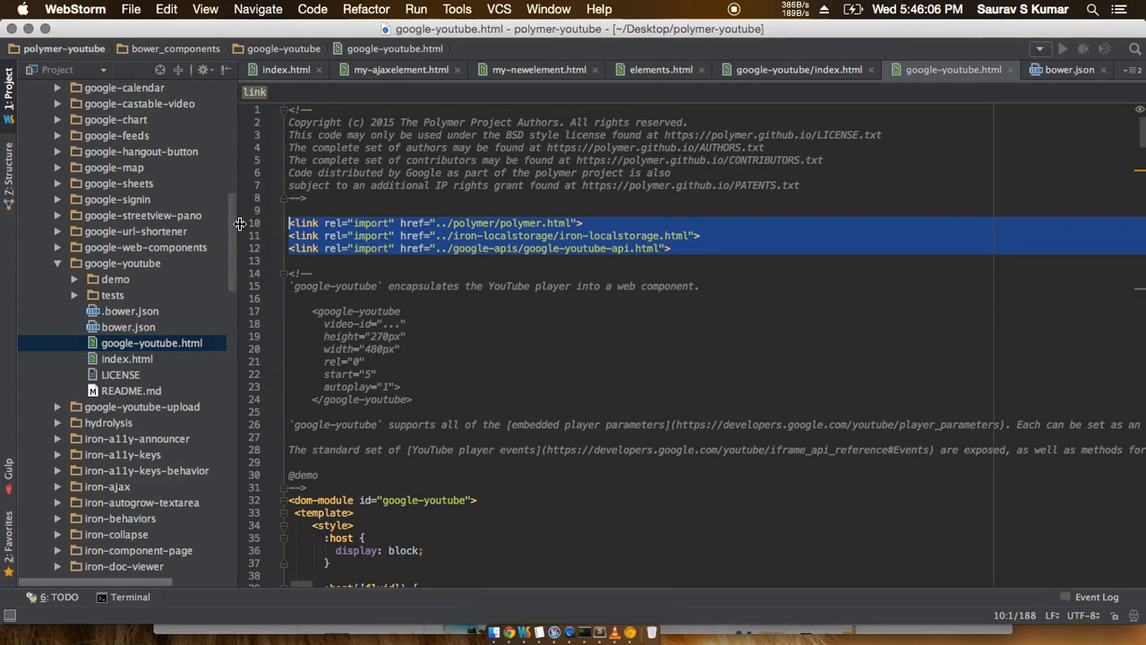
{"action": "scroll", "scroll_direction": "down", "scroll_amount": 3}
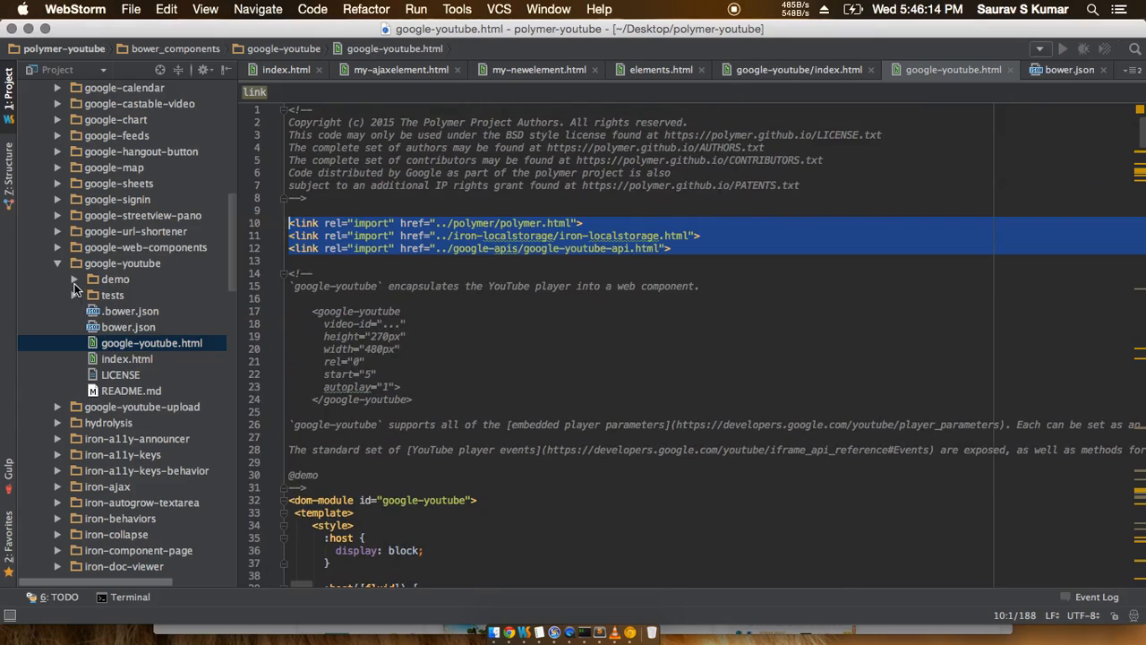
{"action": "left_click", "coordinate": [75, 294]}
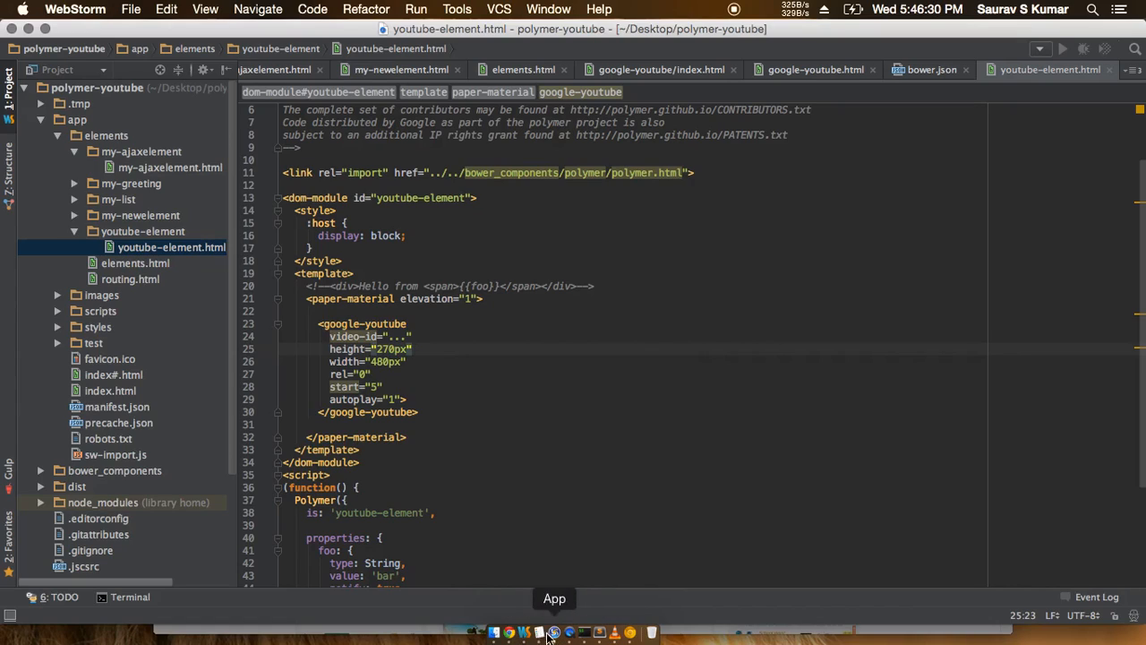
Step: Bring up iTerm to restart the gulp development server
{"action": "left_click", "coordinate": [554, 631]}
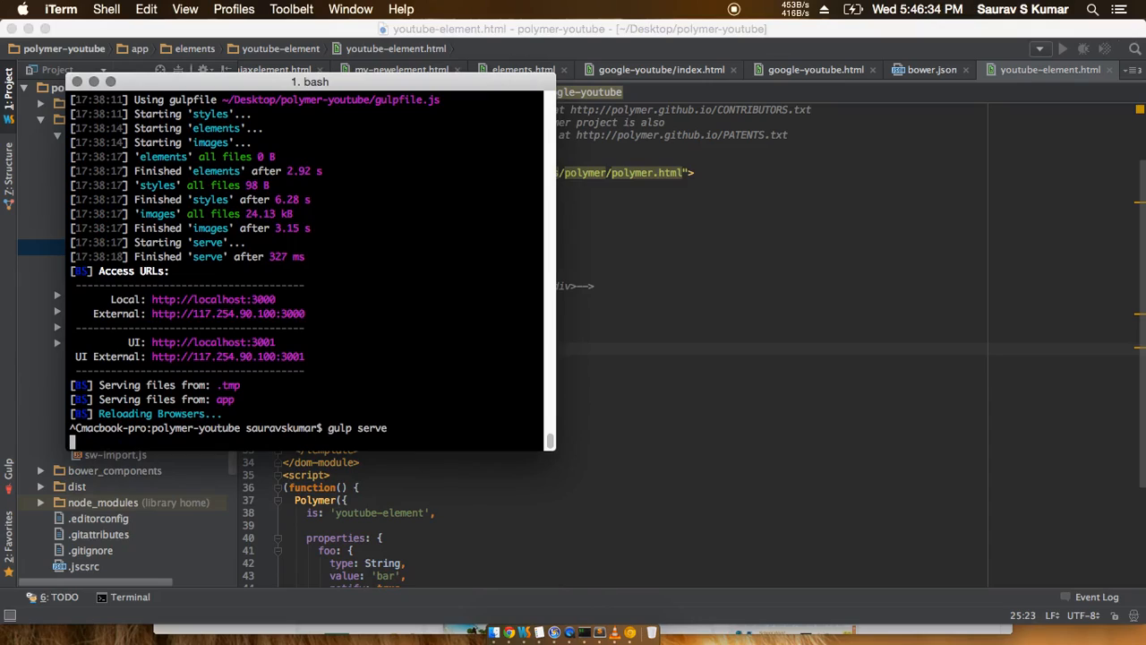
{"action": "mouse_move", "coordinate": [588, 437]}
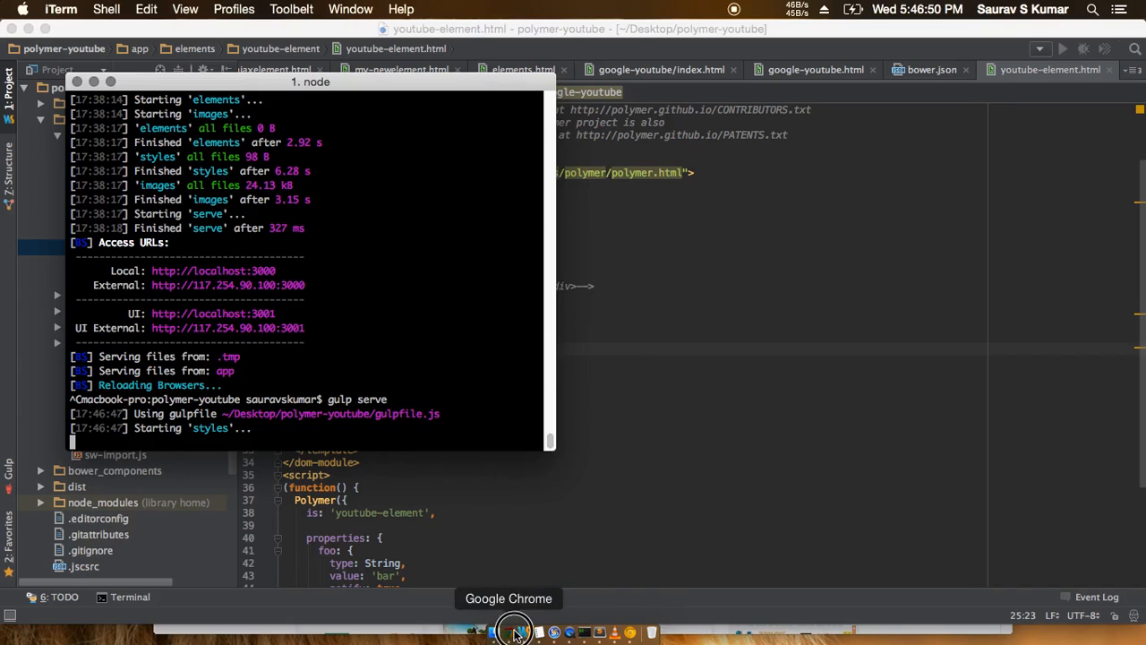
Step: Load the app at localhost:3000 in Chrome and close the duplicate tab
{"action": "left_click", "coordinate": [508, 627]}
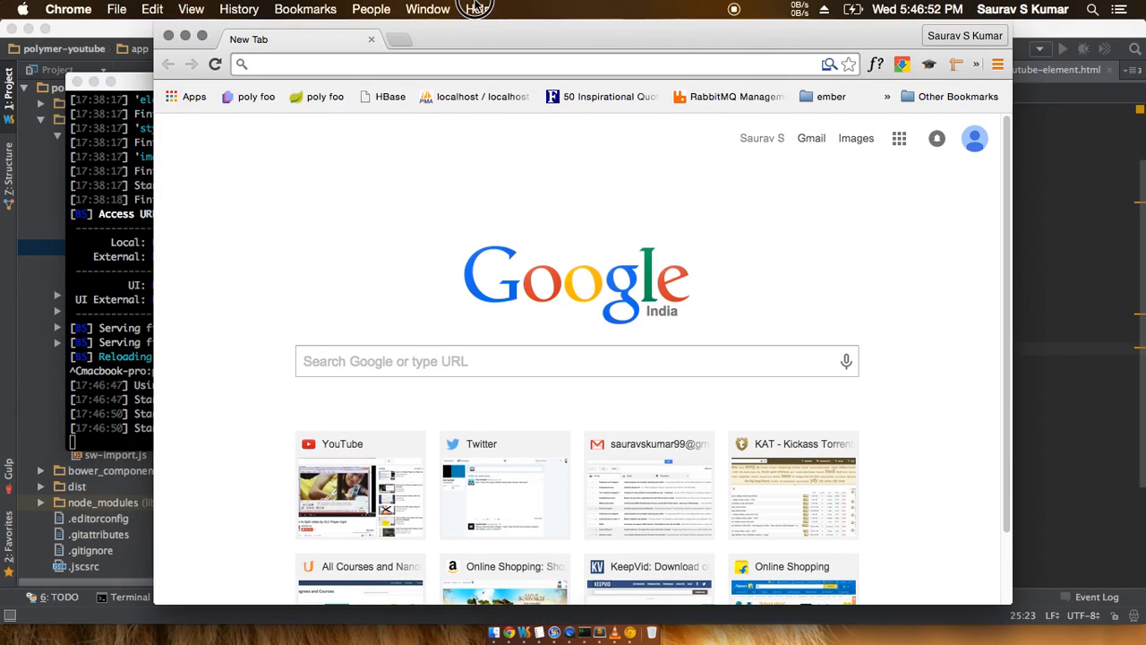
{"action": "type", "text": "localhost:3000"}
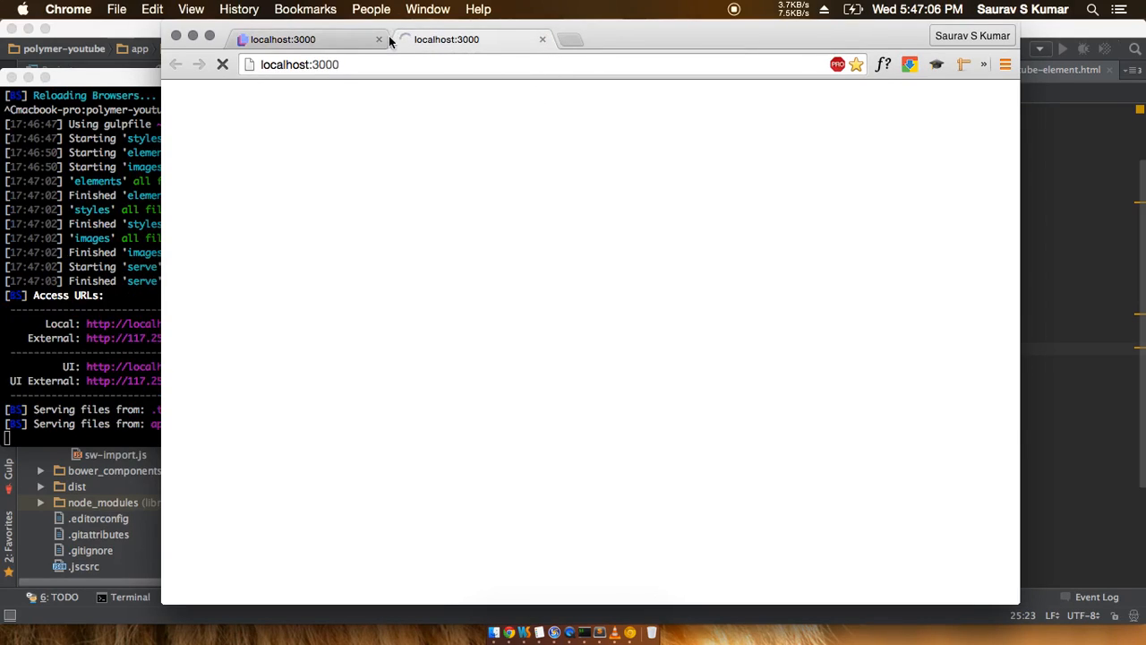
{"action": "left_click", "coordinate": [543, 39]}
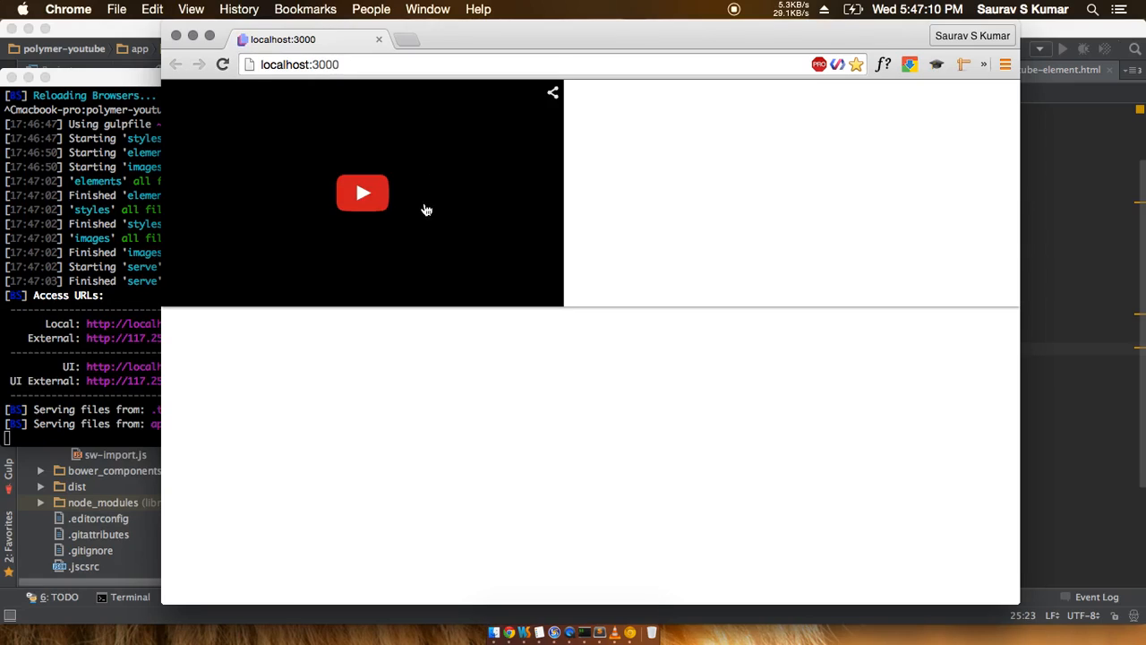
{"action": "mouse_move", "coordinate": [437, 208]}
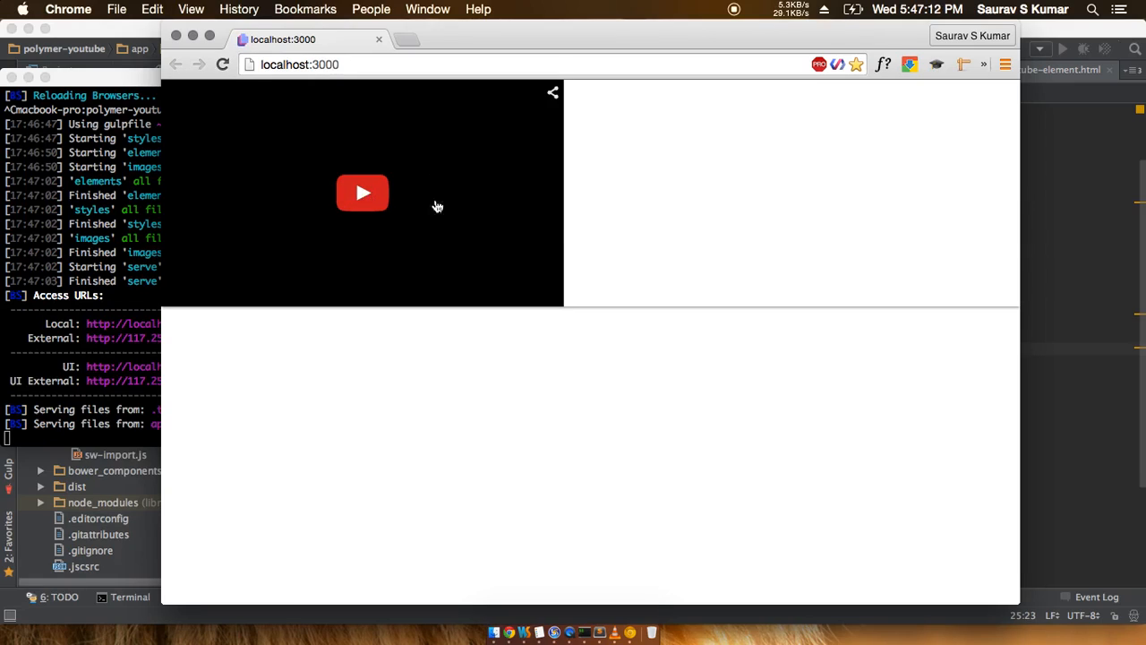
{"action": "mouse_move", "coordinate": [360, 208]}
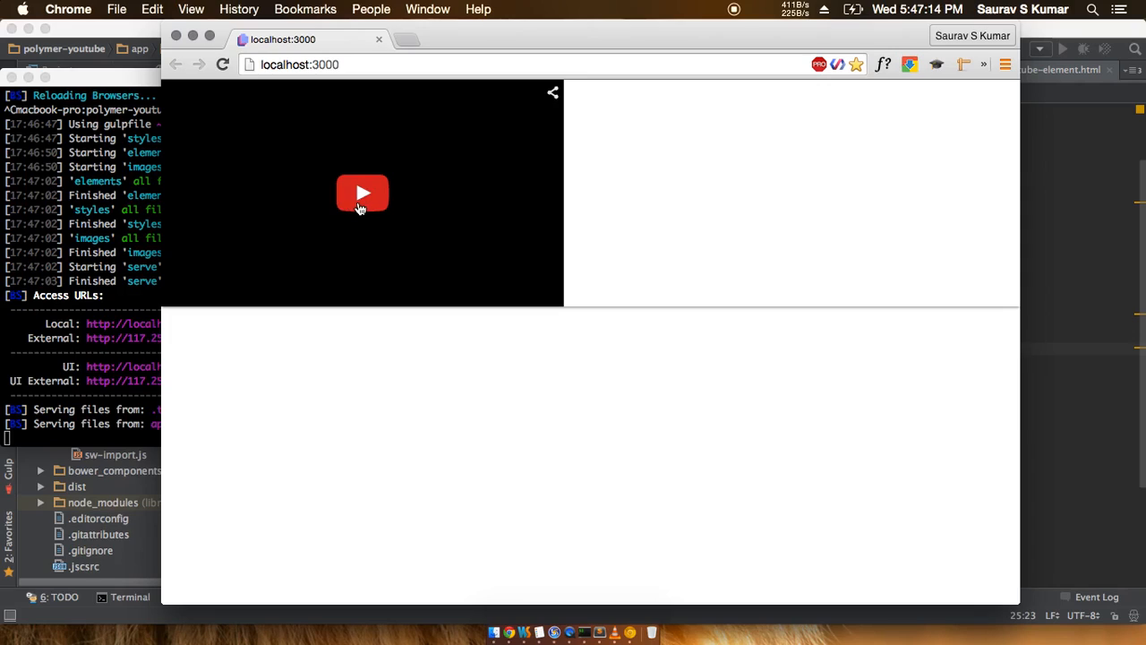
{"action": "mouse_move", "coordinate": [513, 286]}
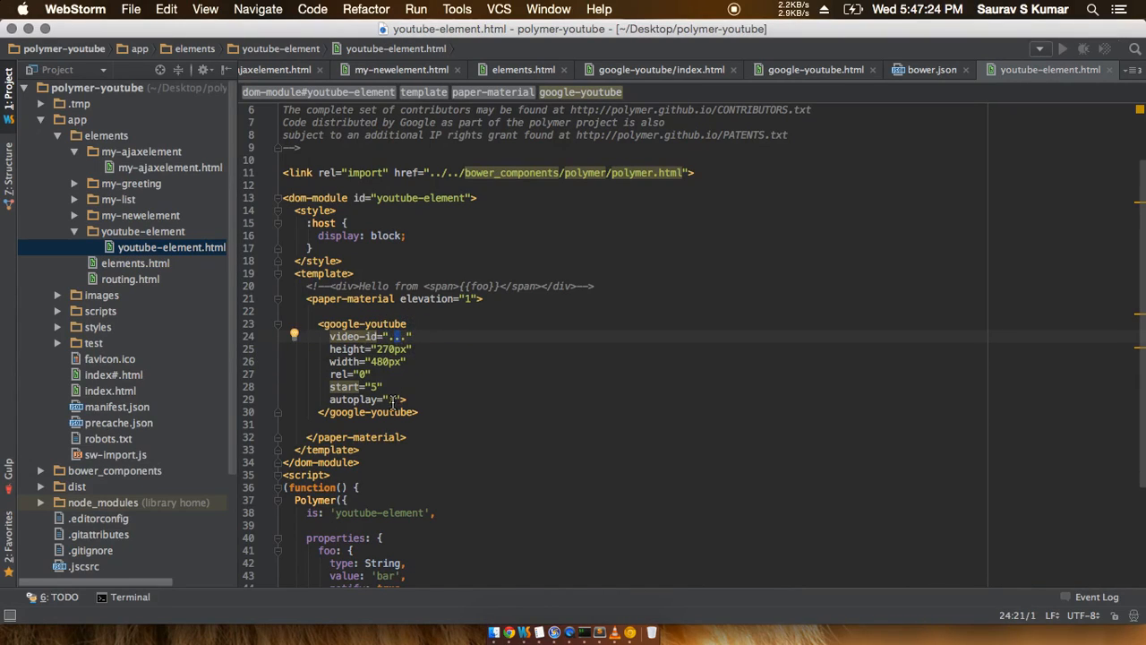
{"action": "mouse_move", "coordinate": [627, 630]}
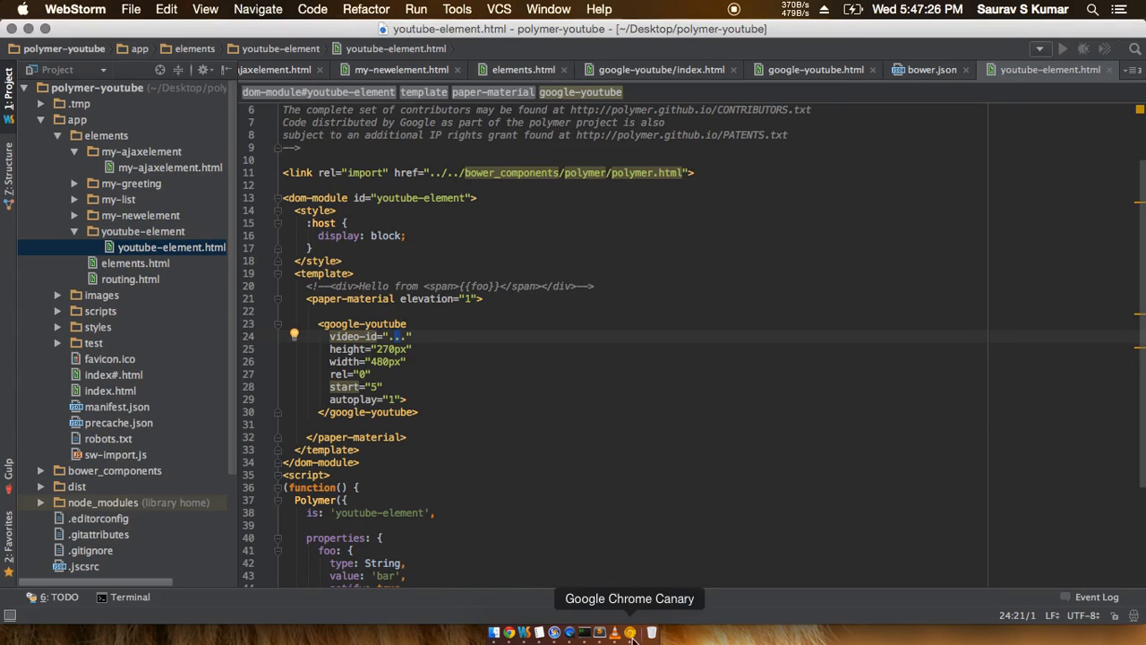
Step: Copy the Terminator Salvation video's link, open it in a new tab and copy its v= id
{"action": "left_click", "coordinate": [627, 631]}
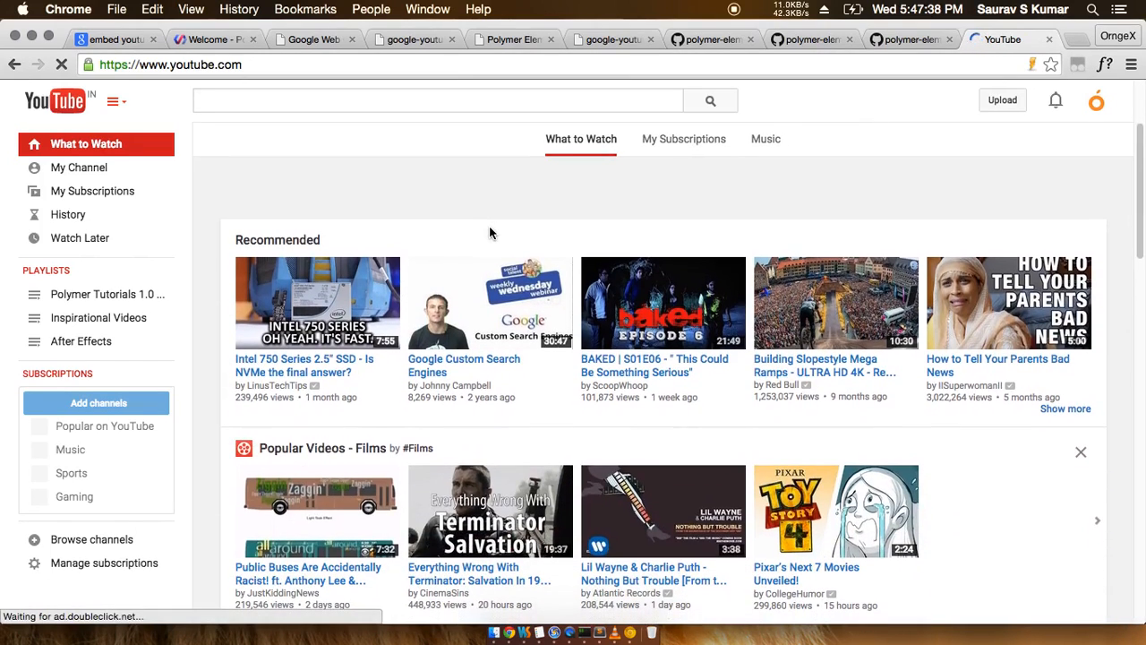
{"action": "scroll", "scroll_direction": "down", "scroll_amount": 3}
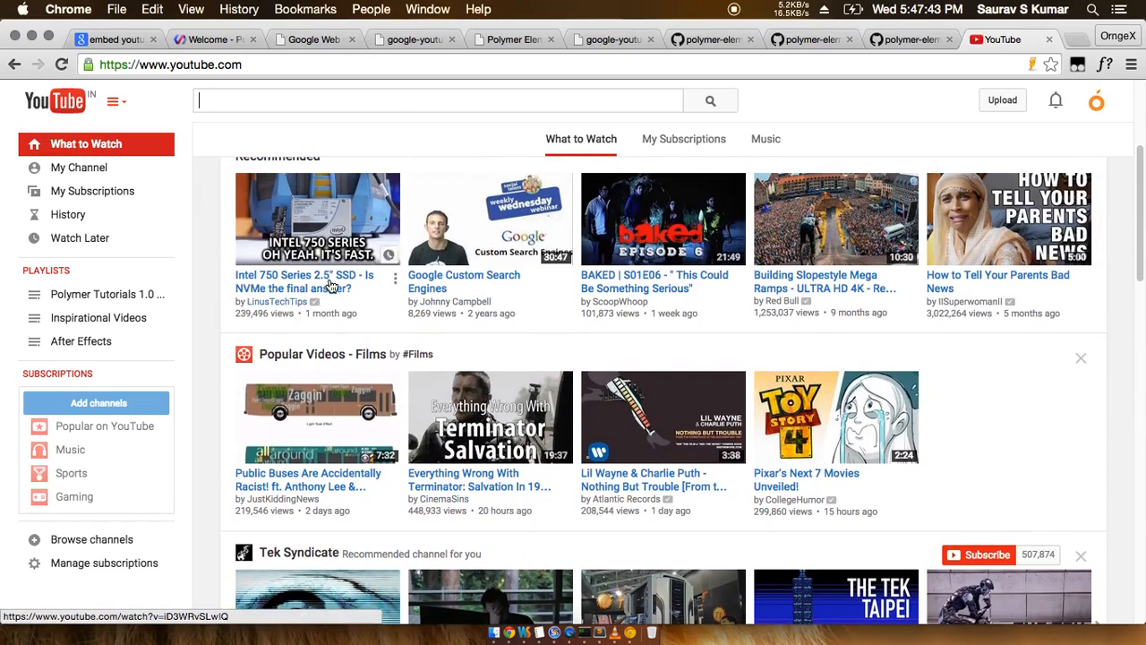
{"action": "scroll", "scroll_direction": "down", "scroll_amount": 3}
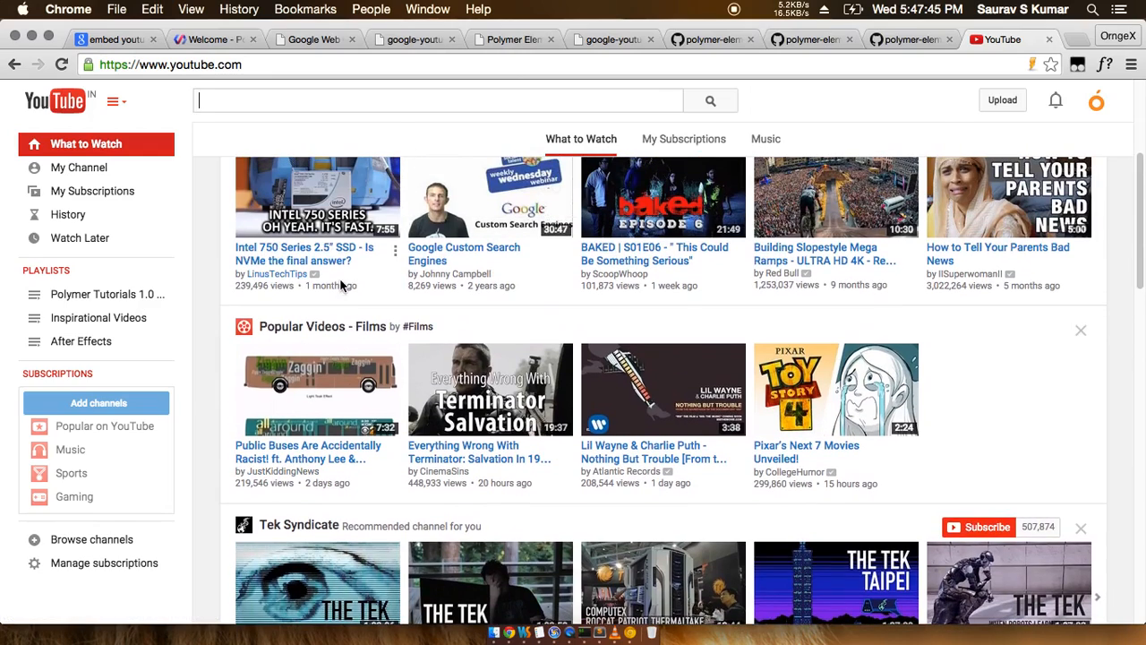
{"action": "scroll", "scroll_direction": "down", "scroll_amount": 3}
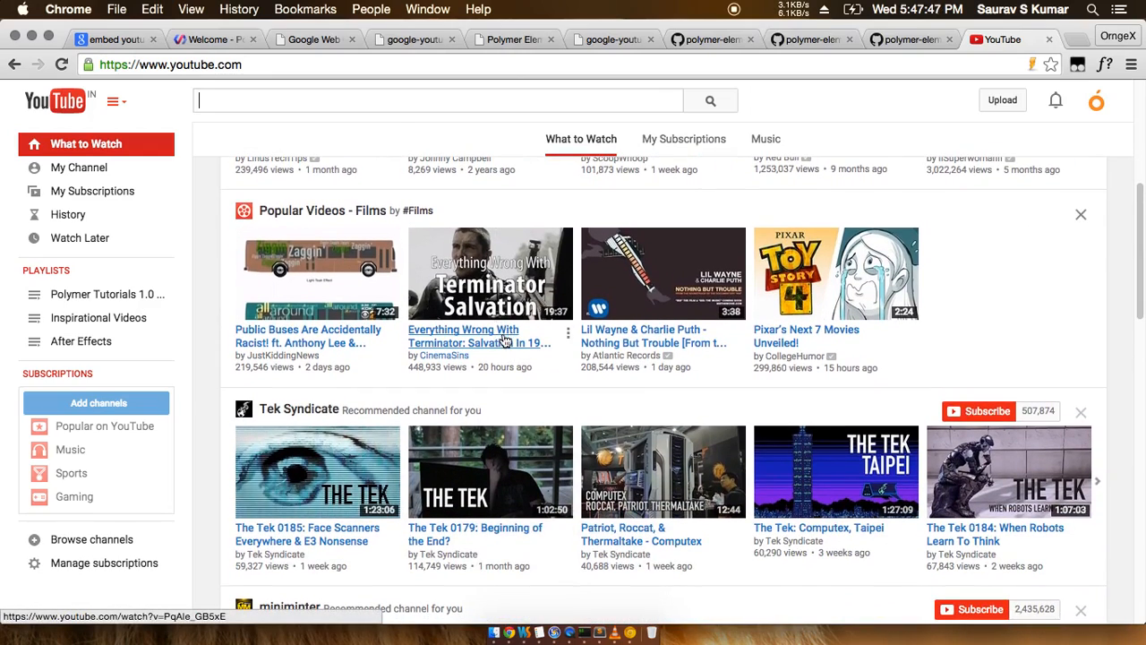
{"action": "right_click", "coordinate": [462, 342]}
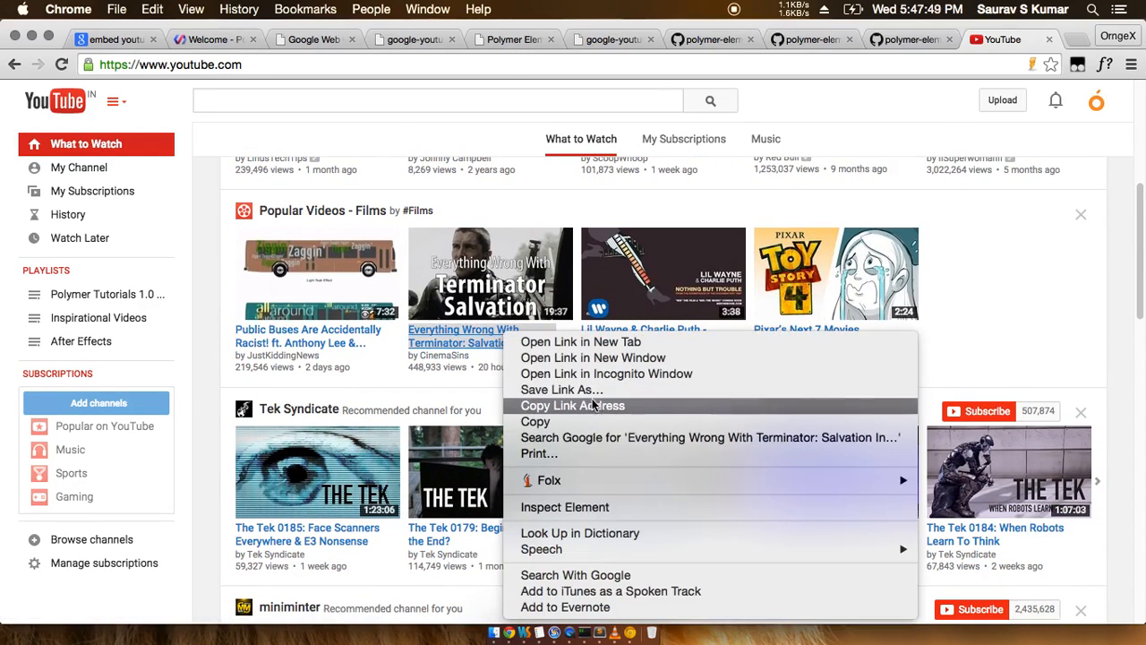
{"action": "left_click", "coordinate": [579, 341]}
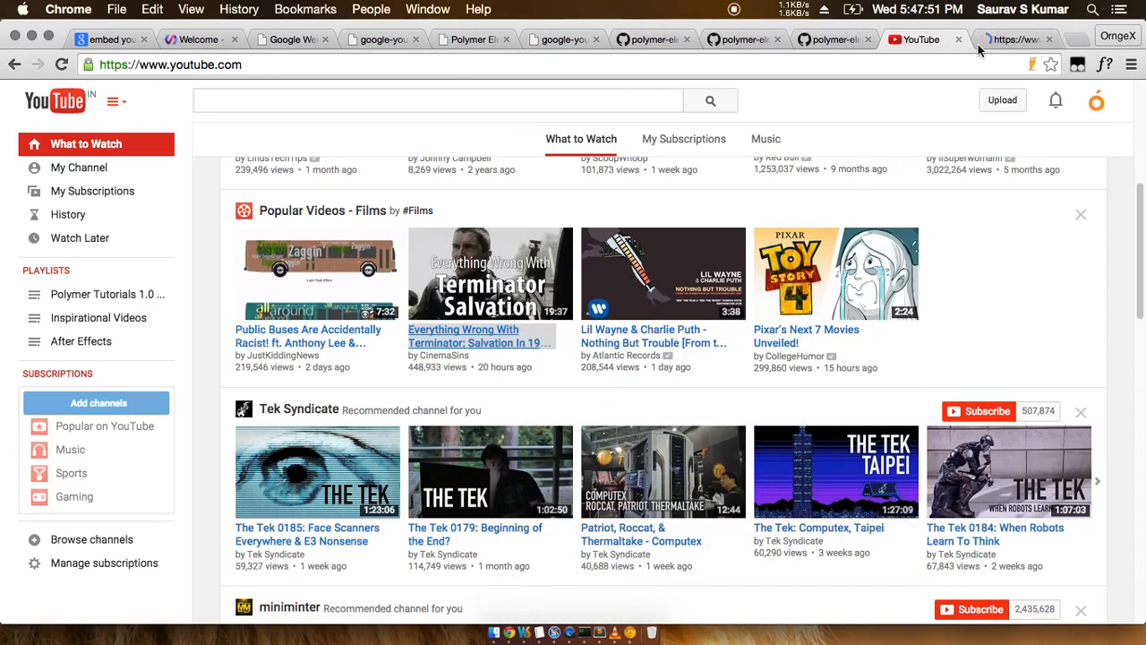
{"action": "left_click", "coordinate": [489, 272]}
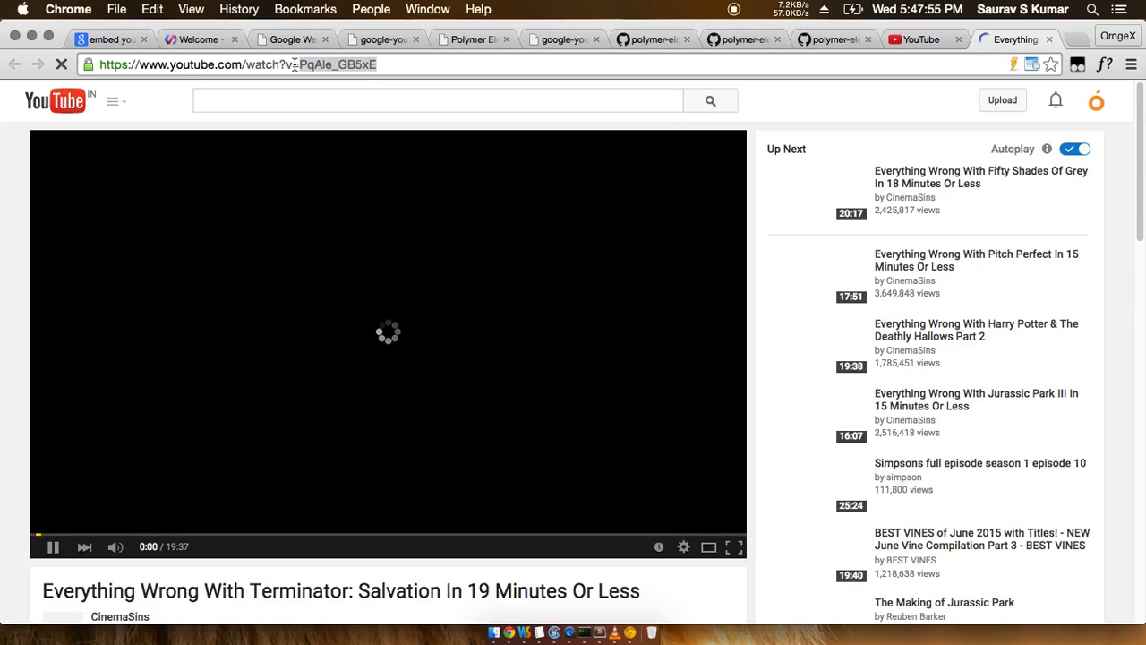
{"action": "right_click", "coordinate": [305, 65]}
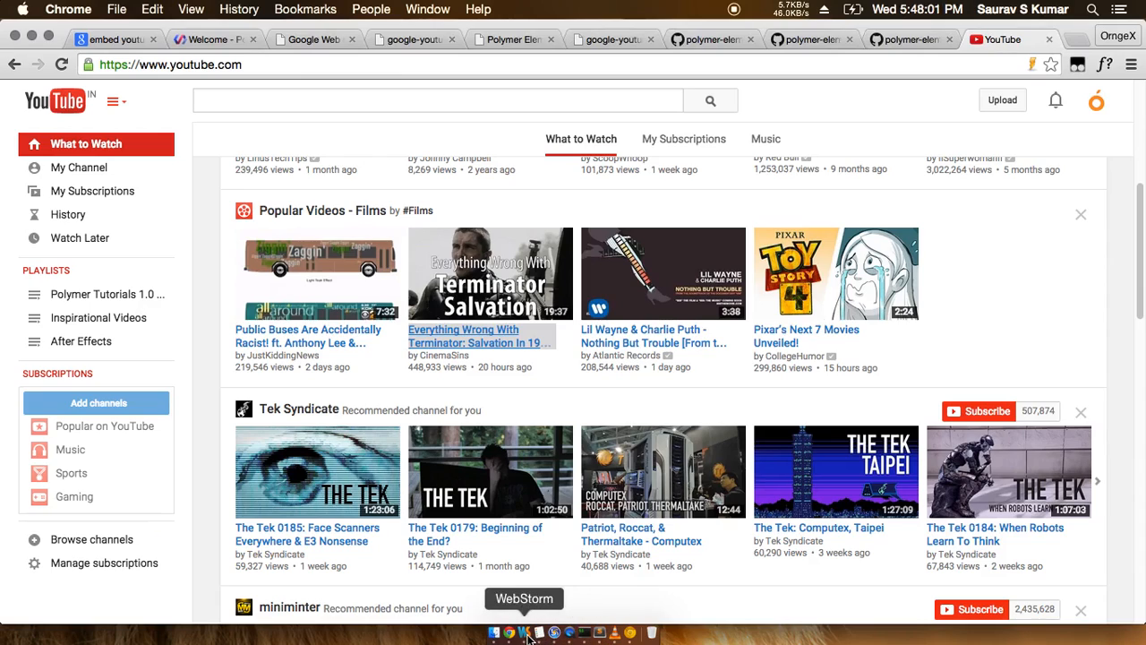
Step: Set video-id to PqAIe_GB5xE in youtube-element.html and check the app in the browser
{"action": "left_click", "coordinate": [534, 629]}
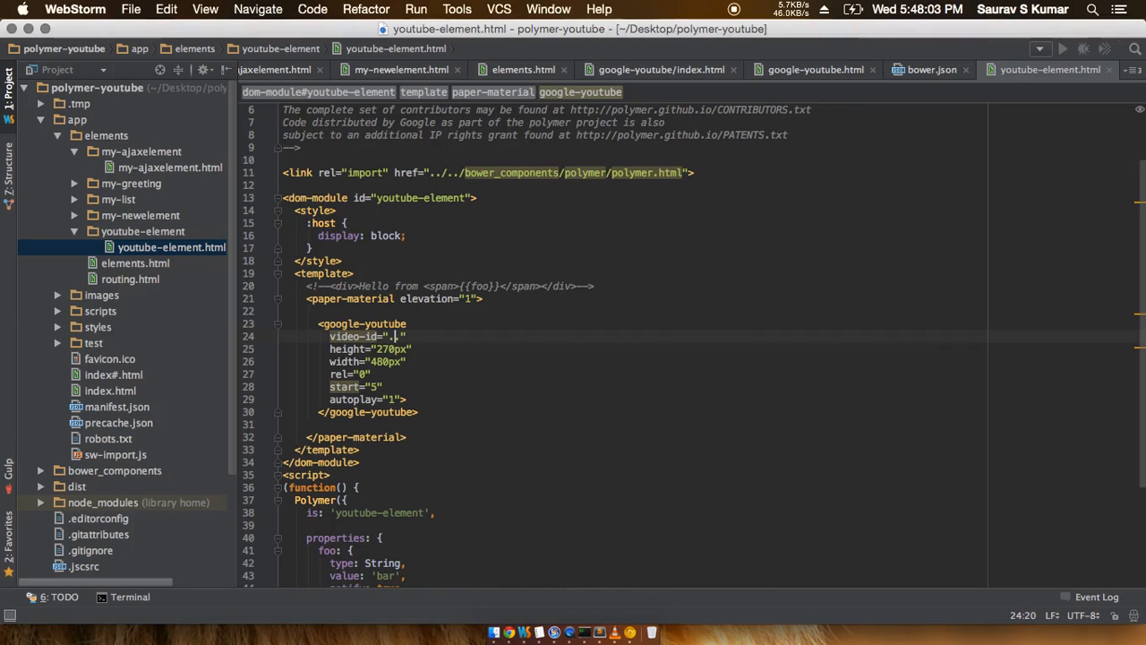
{"action": "type", "text": "PqAIe_GB5xE"}
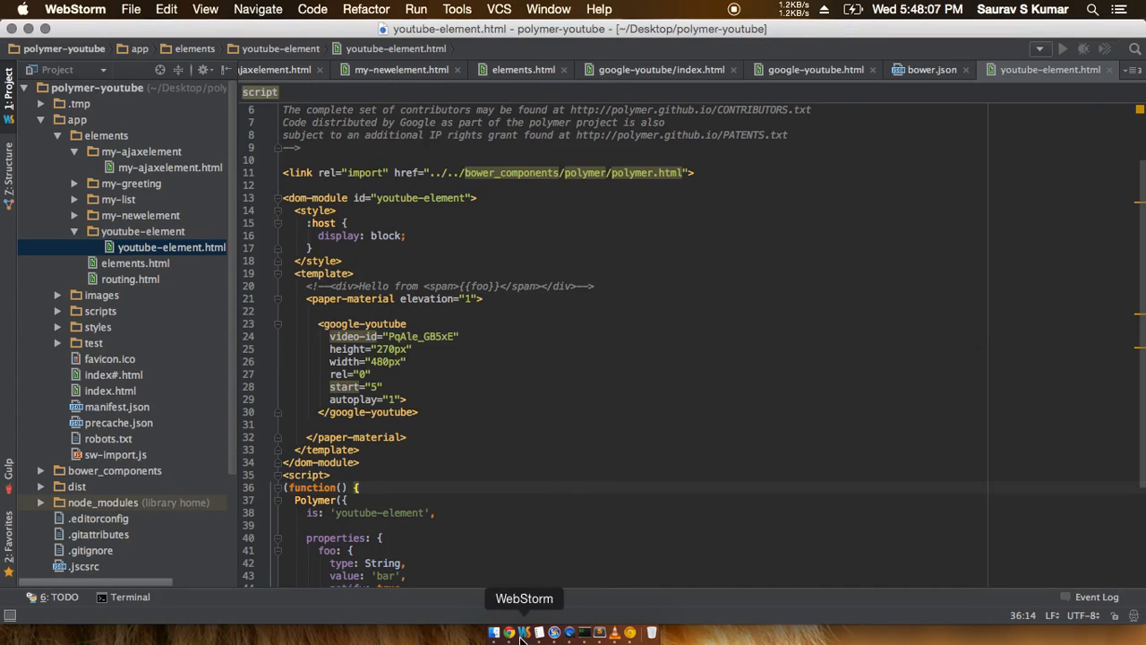
{"action": "left_click", "coordinate": [511, 634]}
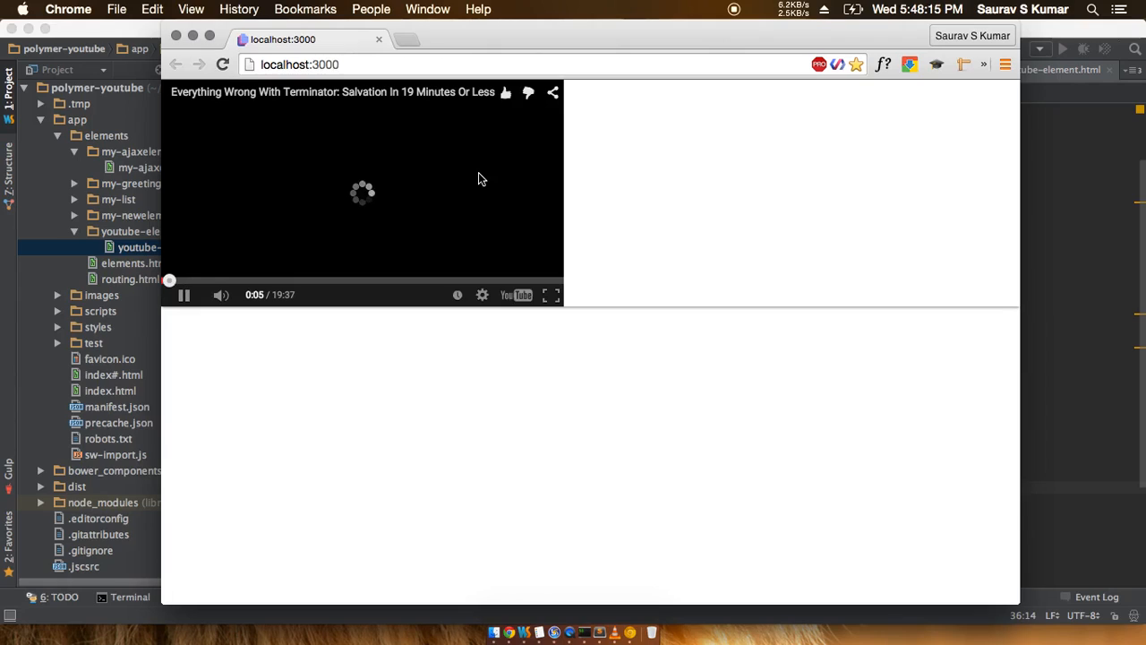
{"action": "mouse_move", "coordinate": [287, 242]}
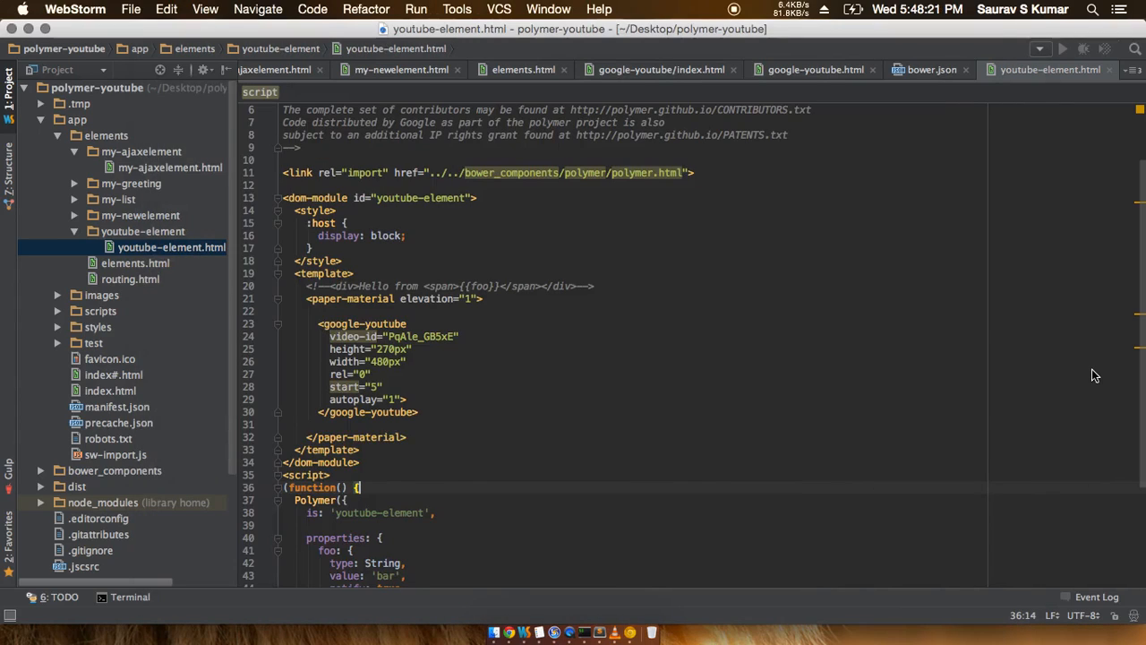
Step: Change autoplay to 0, reload localhost:3000 and play the embedded video manually
{"action": "left_click", "coordinate": [509, 634]}
{"action": "type", "text": "0"}
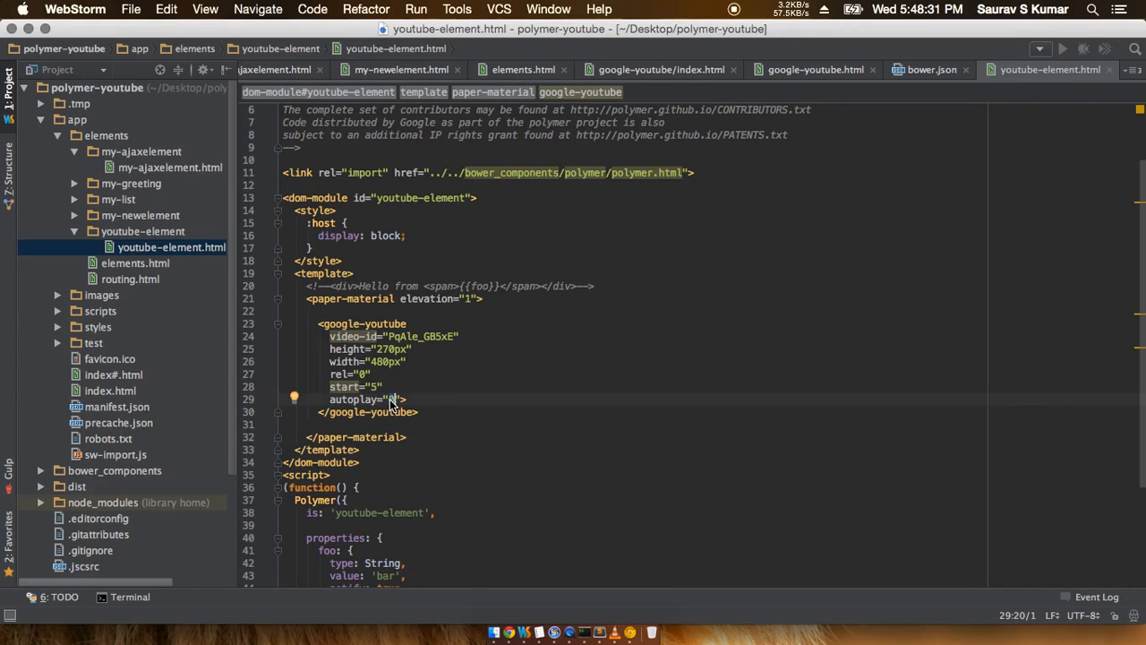
{"action": "left_click", "coordinate": [510, 631]}
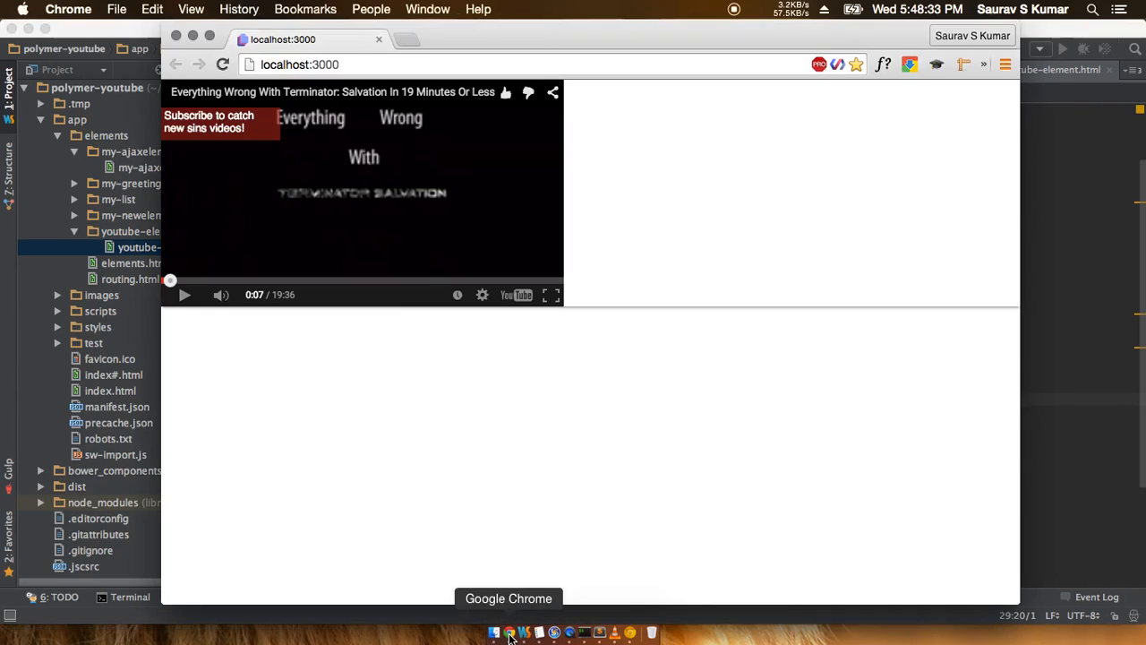
{"action": "left_click", "coordinate": [222, 65]}
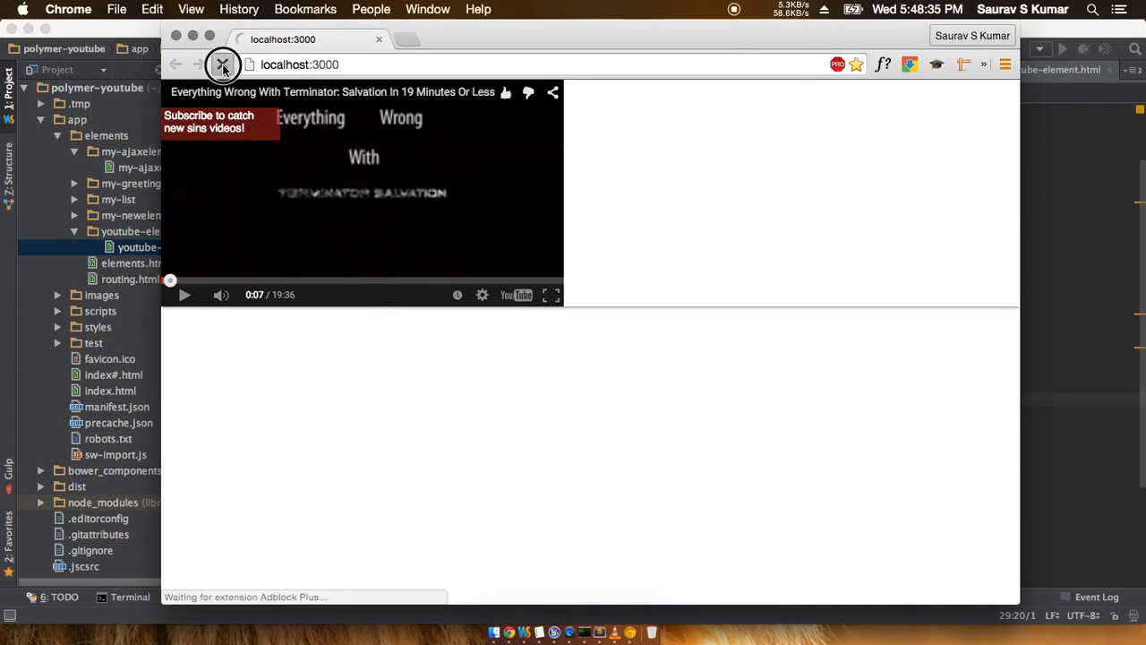
{"action": "left_click", "coordinate": [222, 64]}
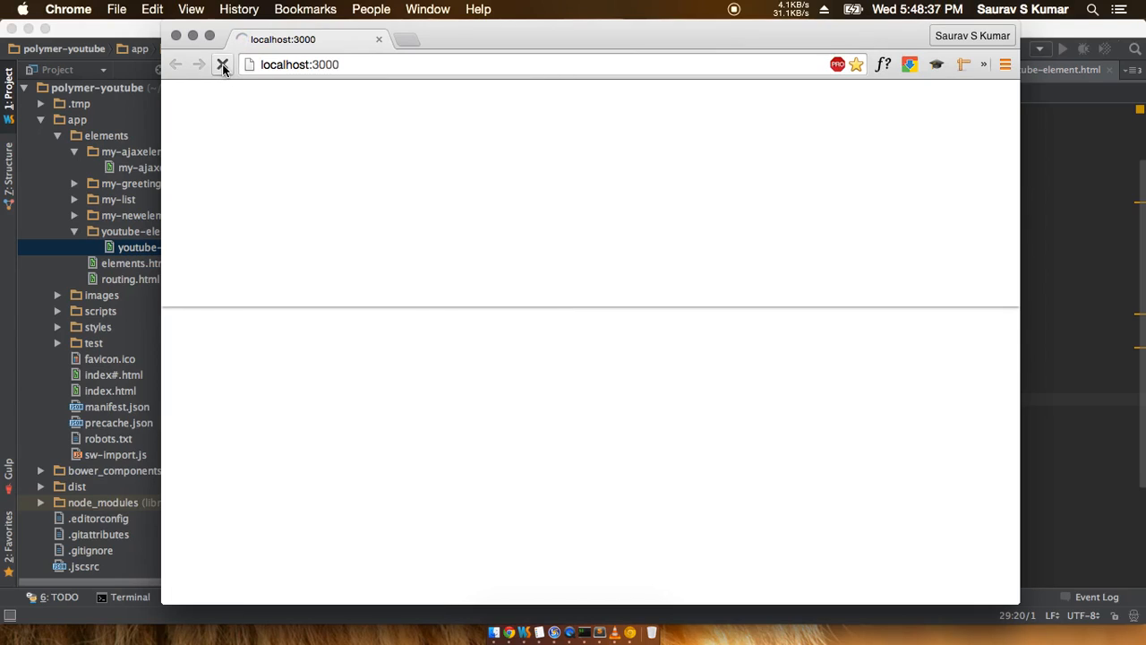
{"action": "left_click", "coordinate": [222, 64]}
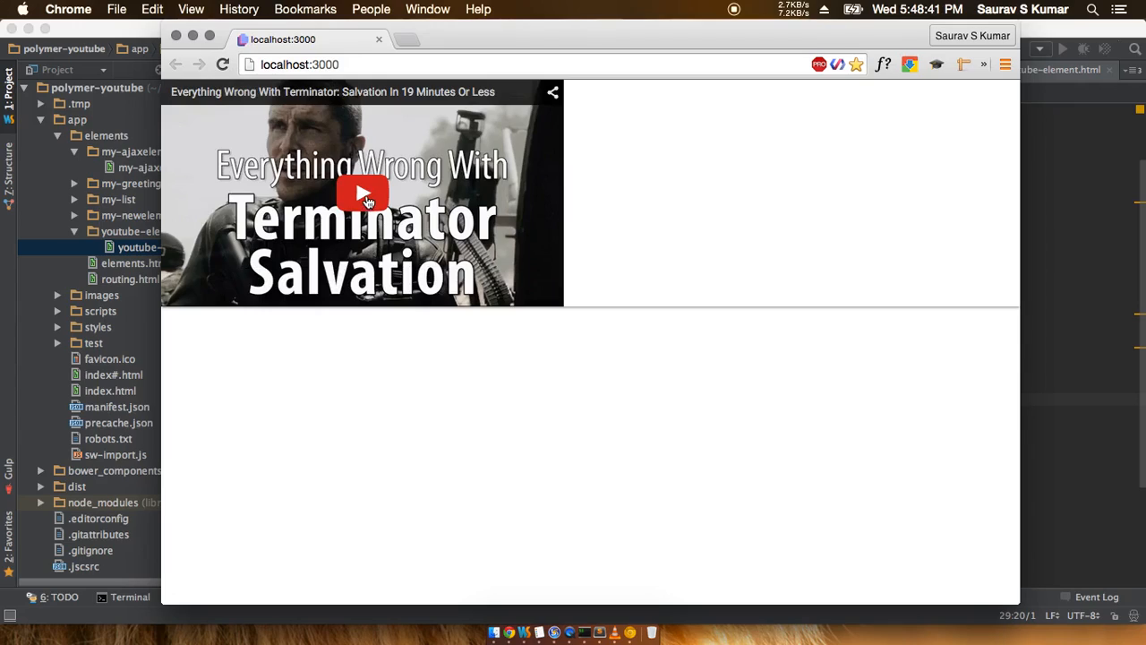
{"action": "left_click", "coordinate": [362, 194]}
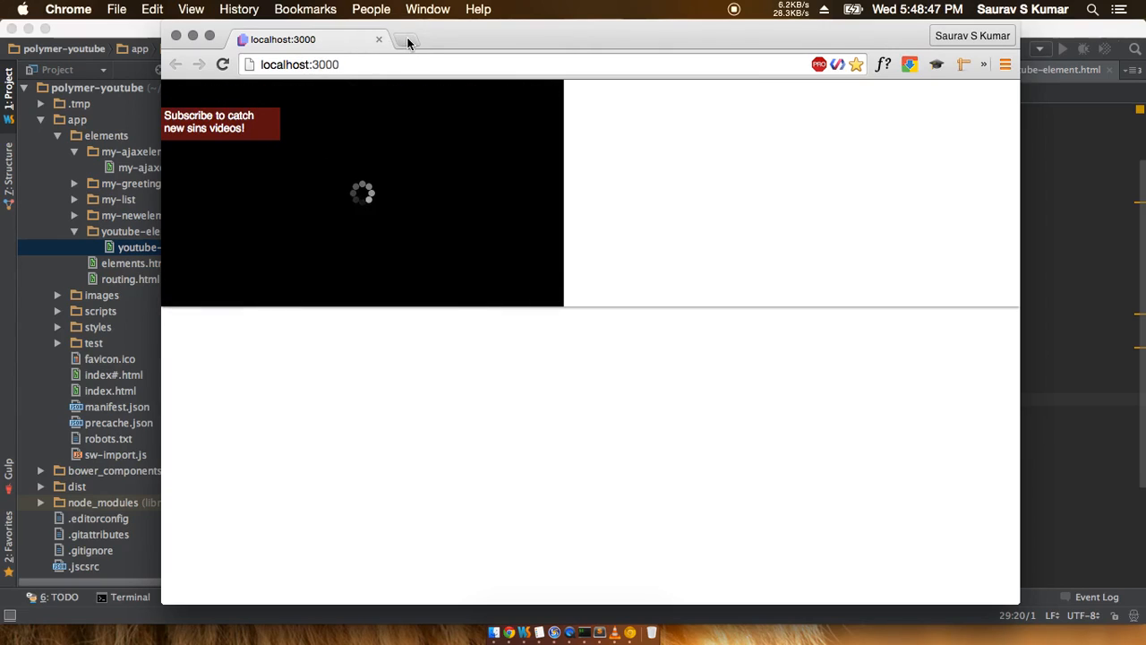
{"action": "left_click", "coordinate": [408, 43]}
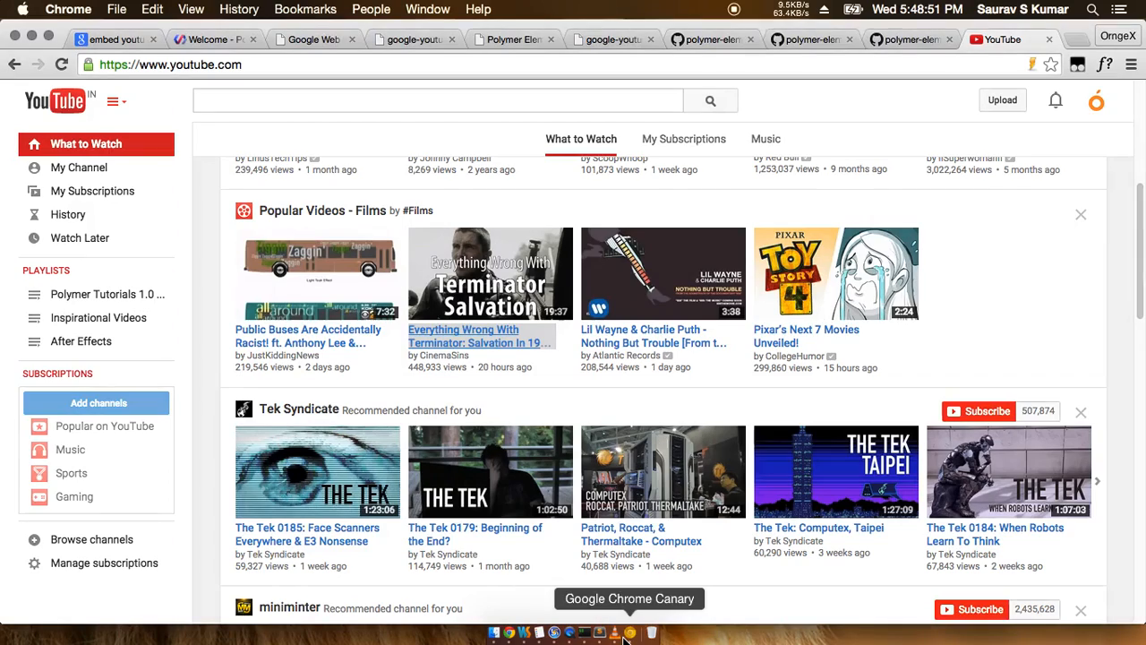
Step: Scroll through the google-youtube Properties documentation, then return to the Polymer Catalog home page
{"action": "left_click", "coordinate": [516, 39]}
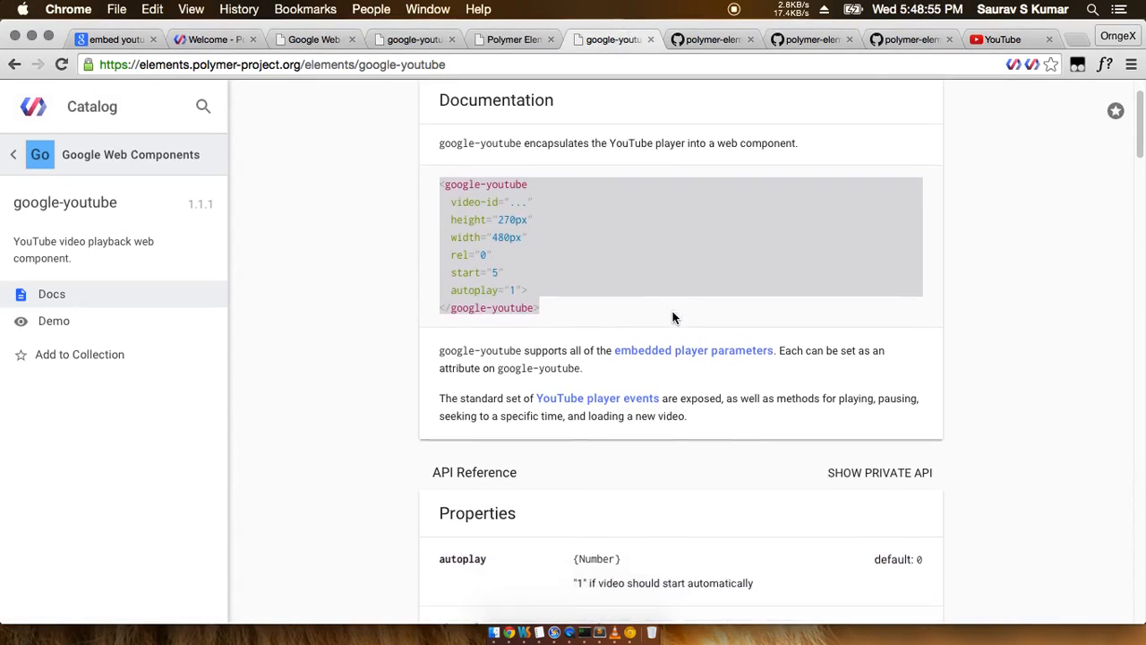
{"action": "scroll", "scroll_direction": "down", "scroll_amount": 3}
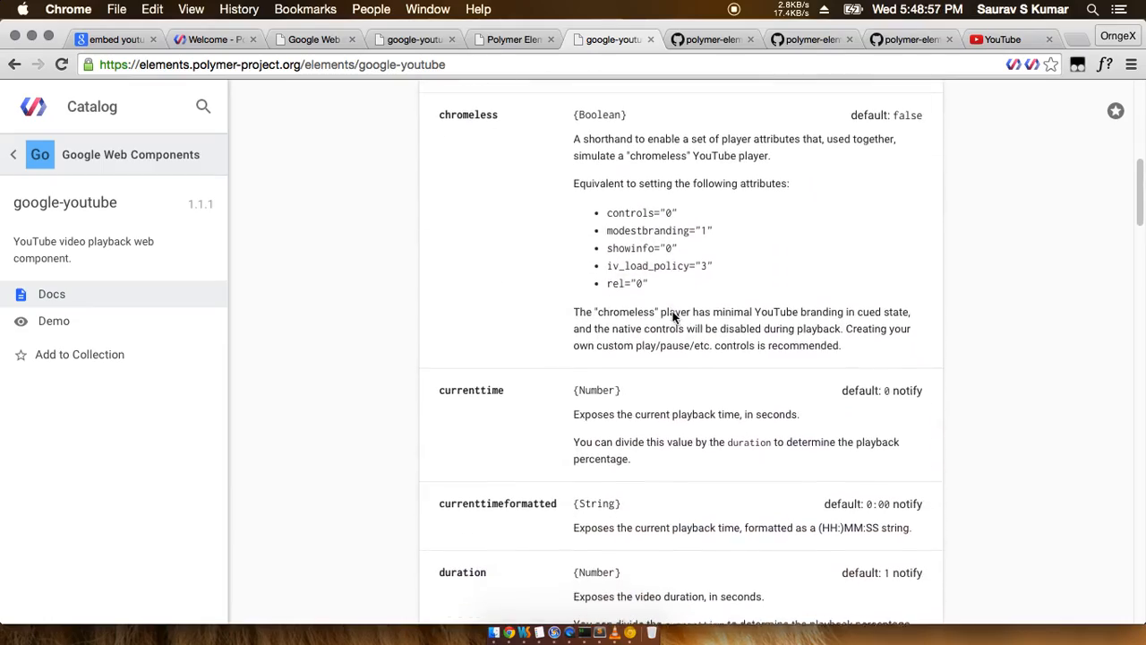
{"action": "scroll", "scroll_direction": "down", "scroll_amount": 3}
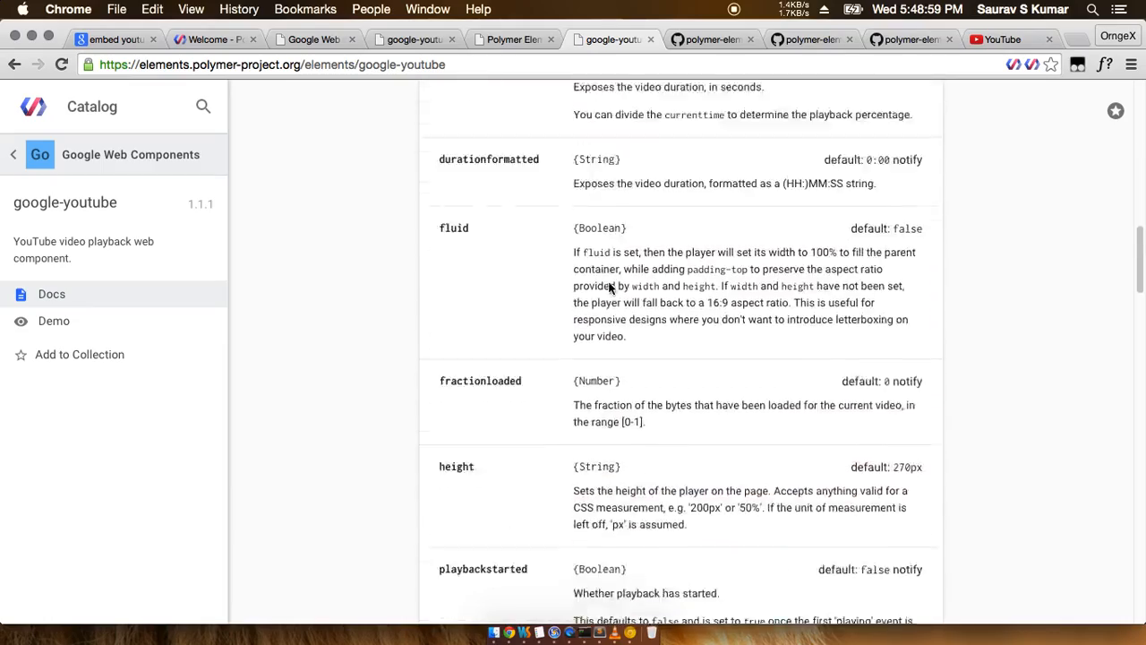
{"action": "scroll", "scroll_direction": "down", "scroll_amount": 3}
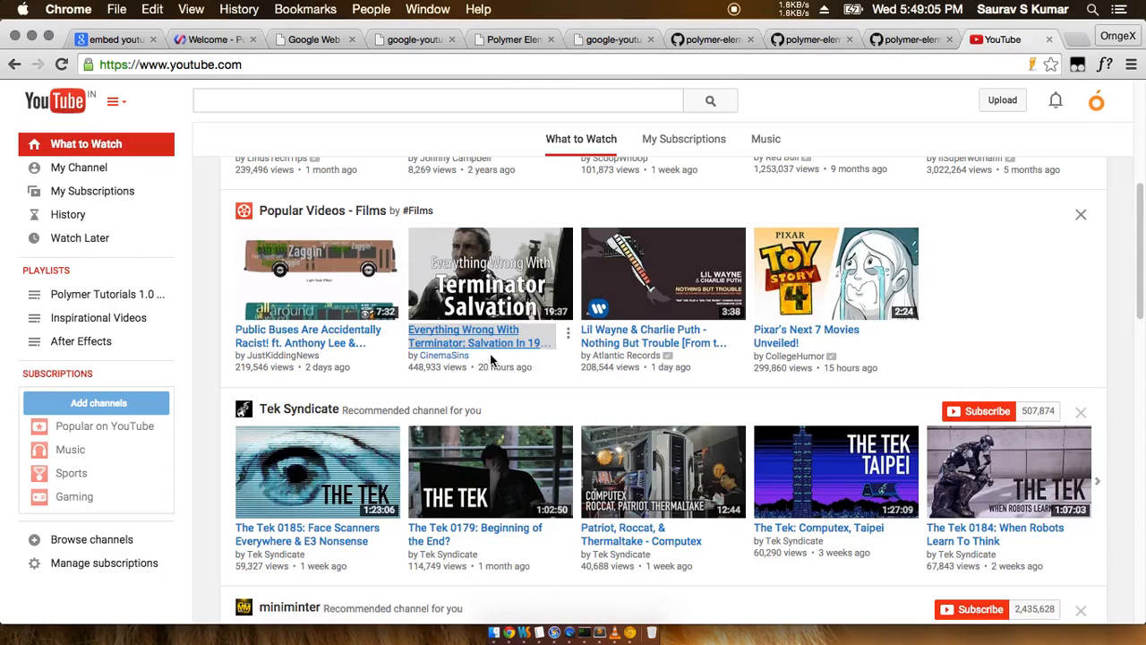
{"action": "scroll", "scroll_direction": "down", "scroll_amount": 3}
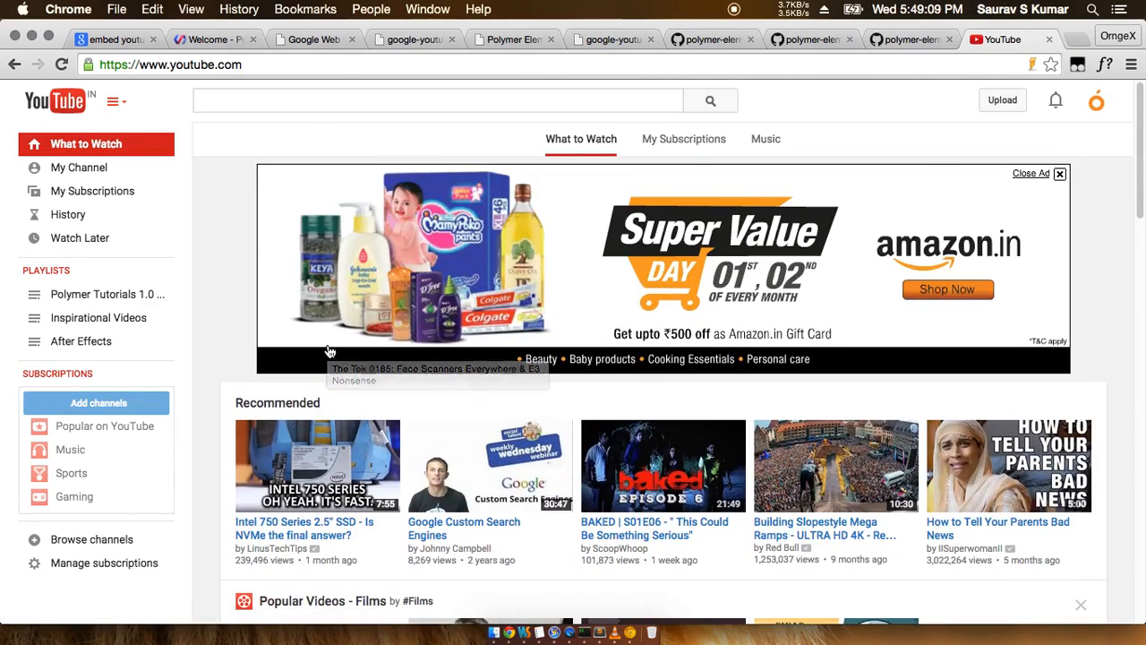
{"action": "left_click", "coordinate": [512, 40]}
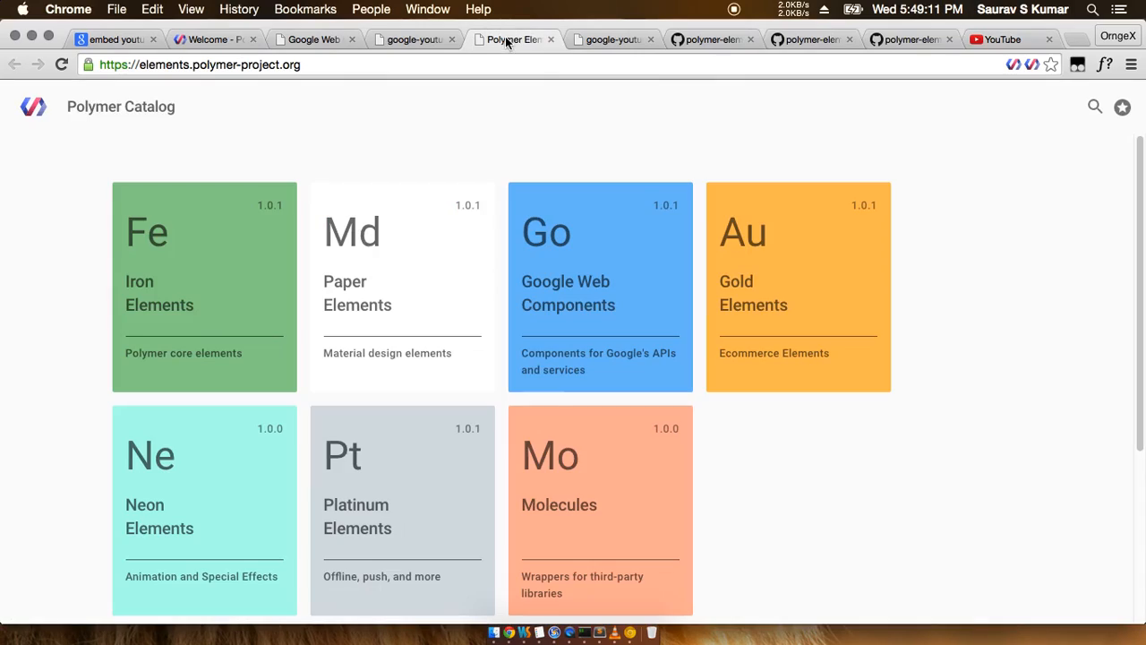